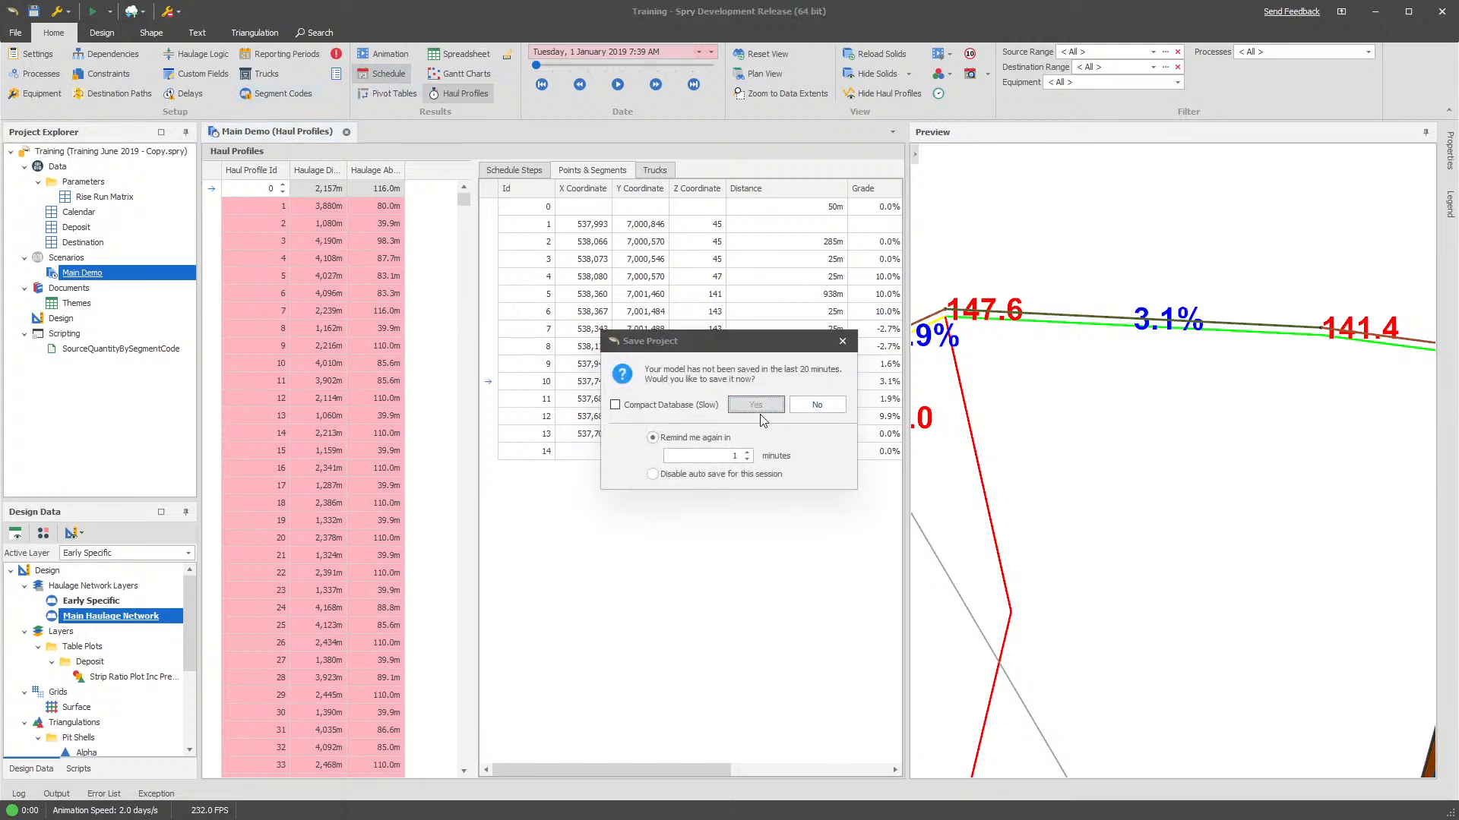
Dismiss the Save Project reminder to reach the Main Demo output schedule
left_click(755, 404)
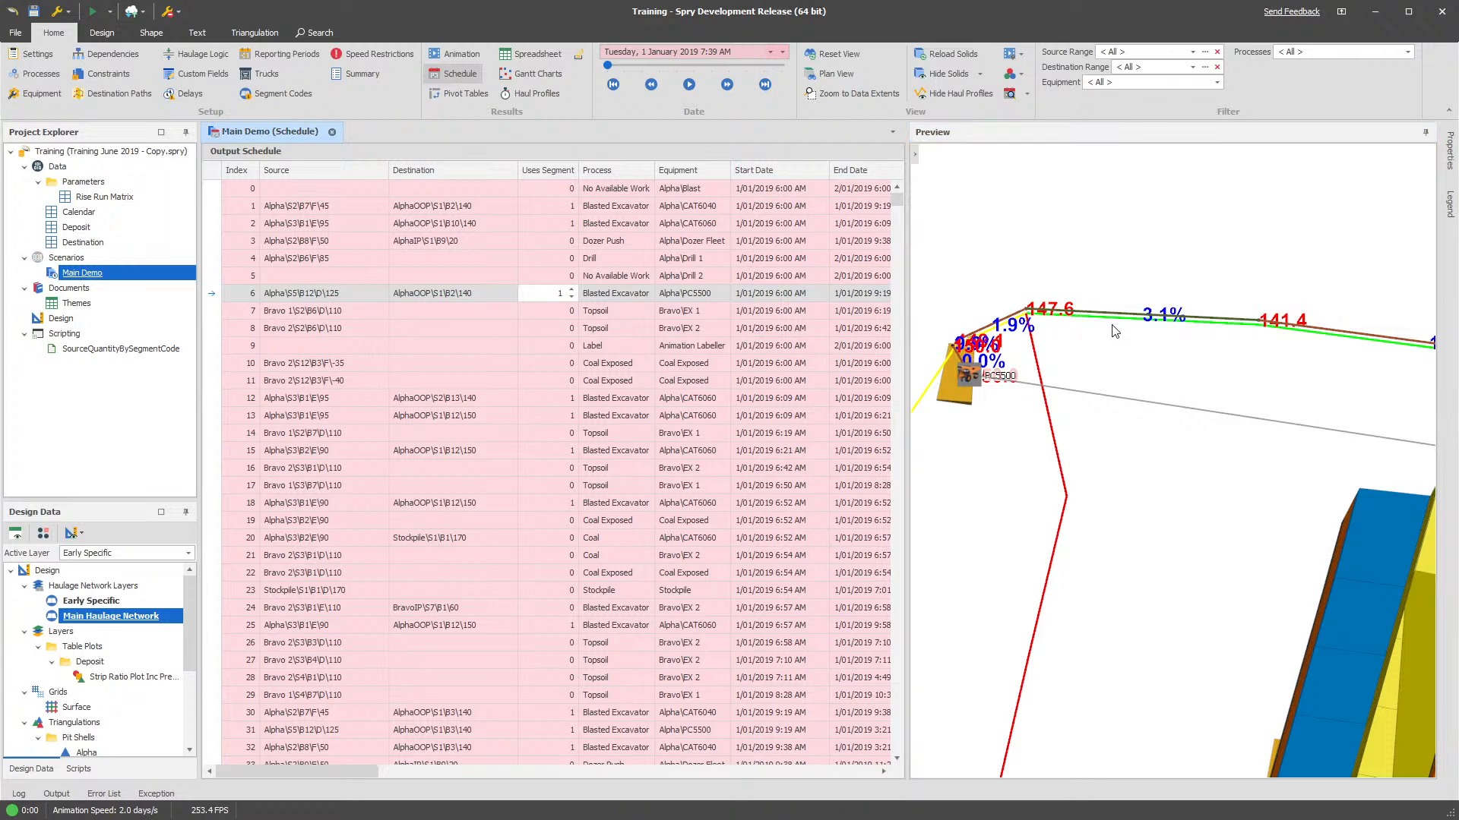
mouse_move(1082, 328)
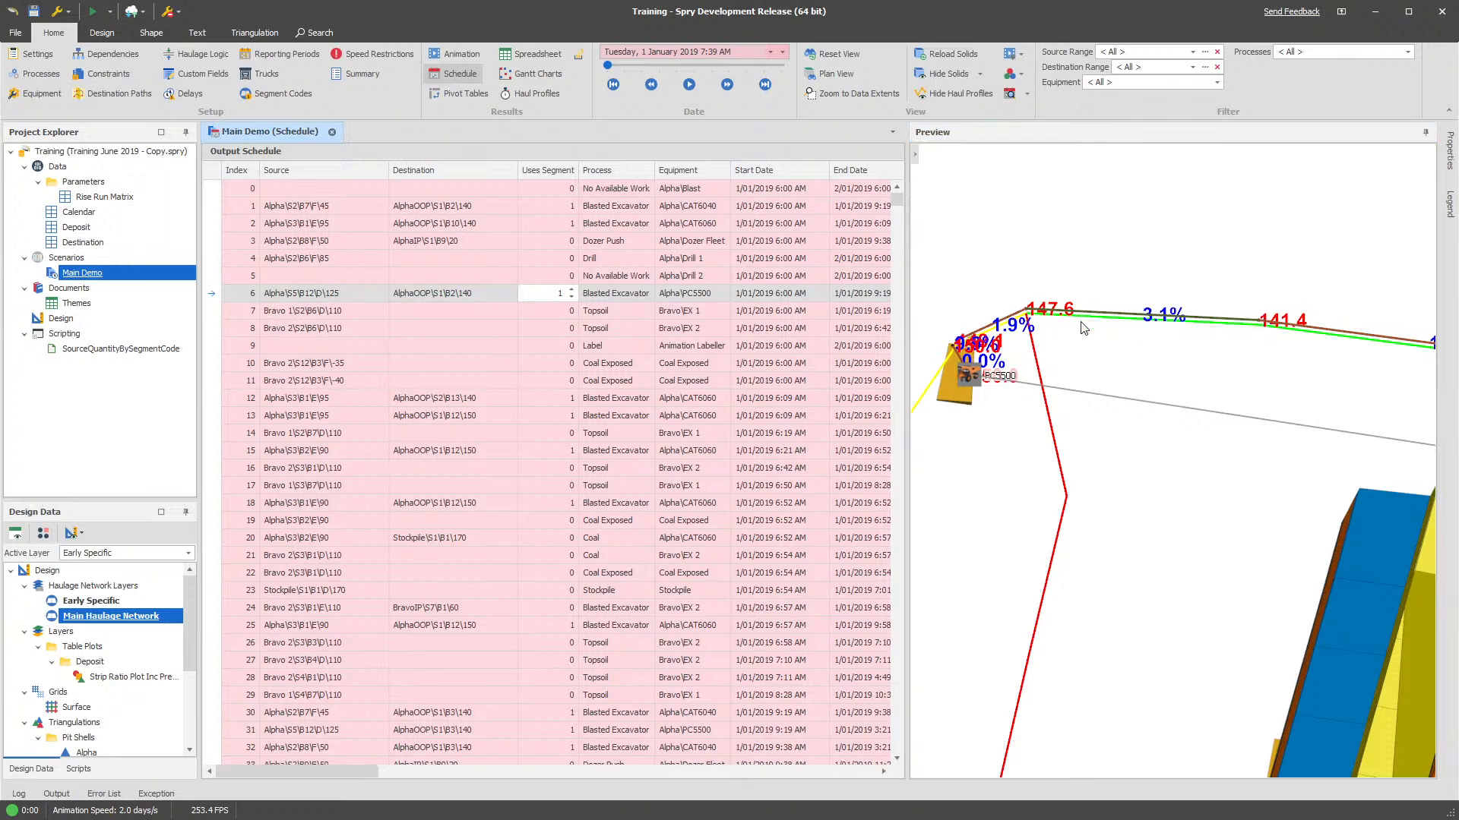
mouse_move(1079, 324)
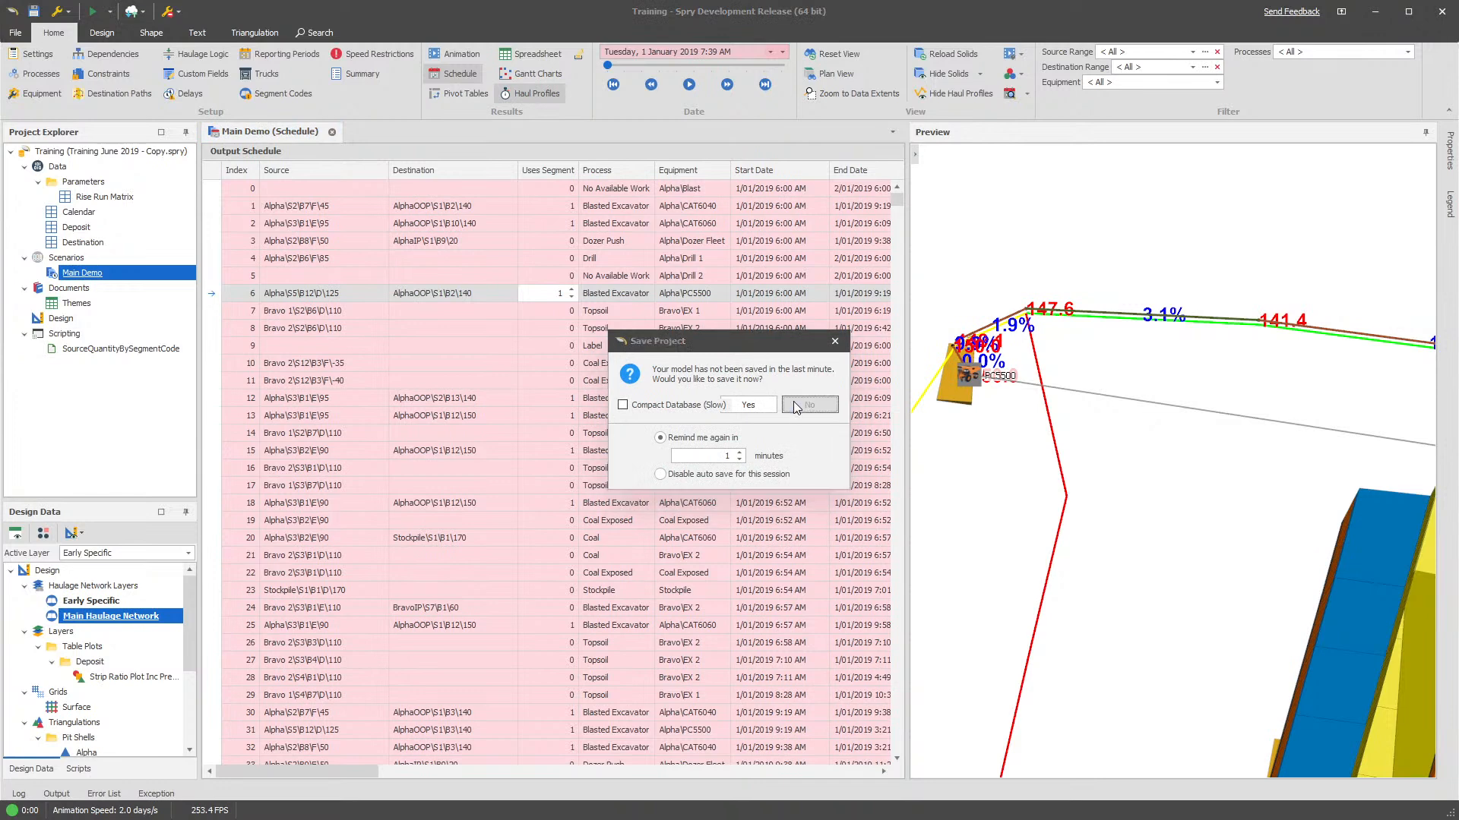
Decline saving and show the Points & Segments of haul profile 0
left_click(808, 404)
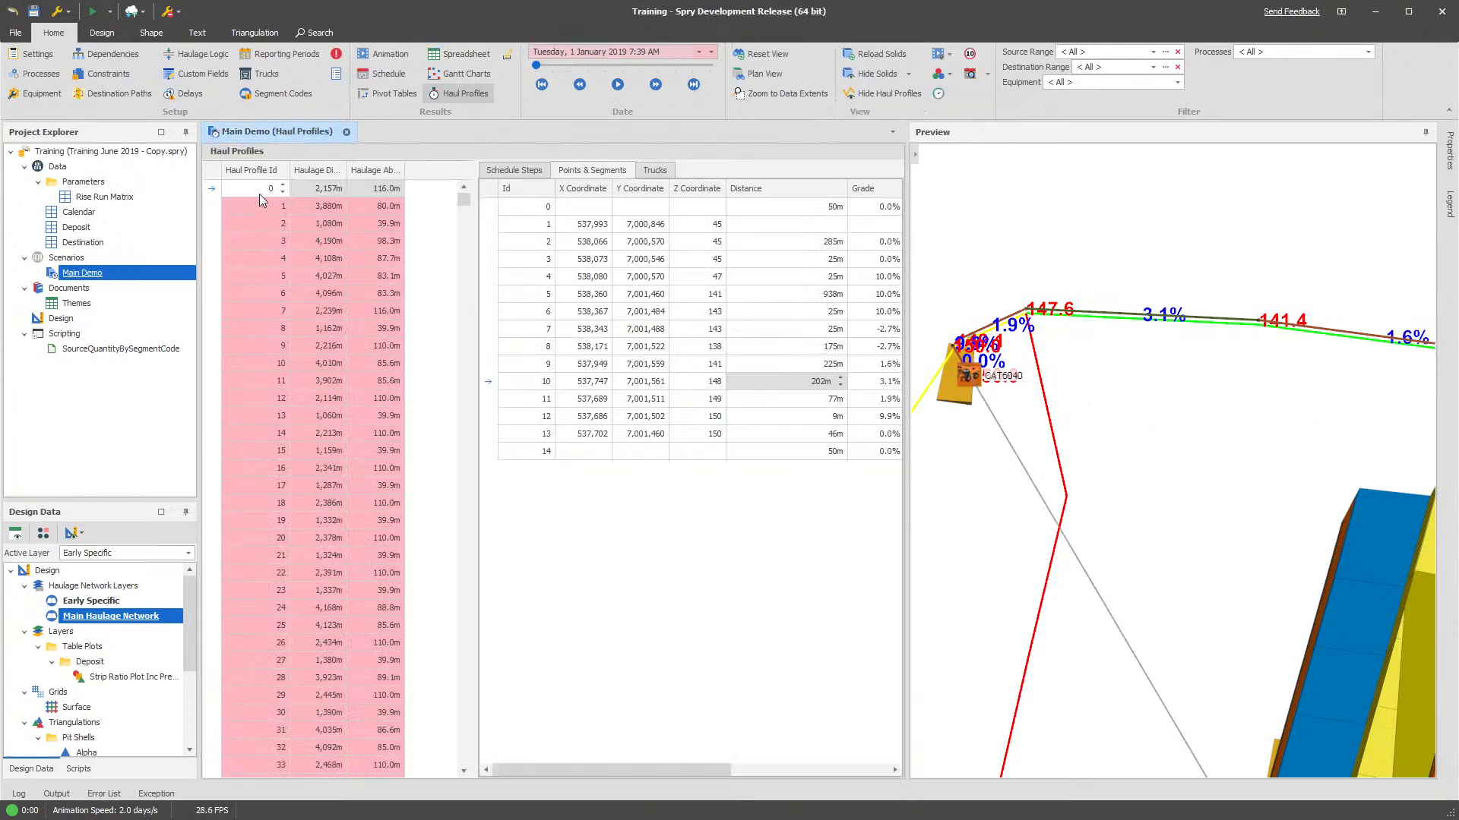
left_click(251, 188)
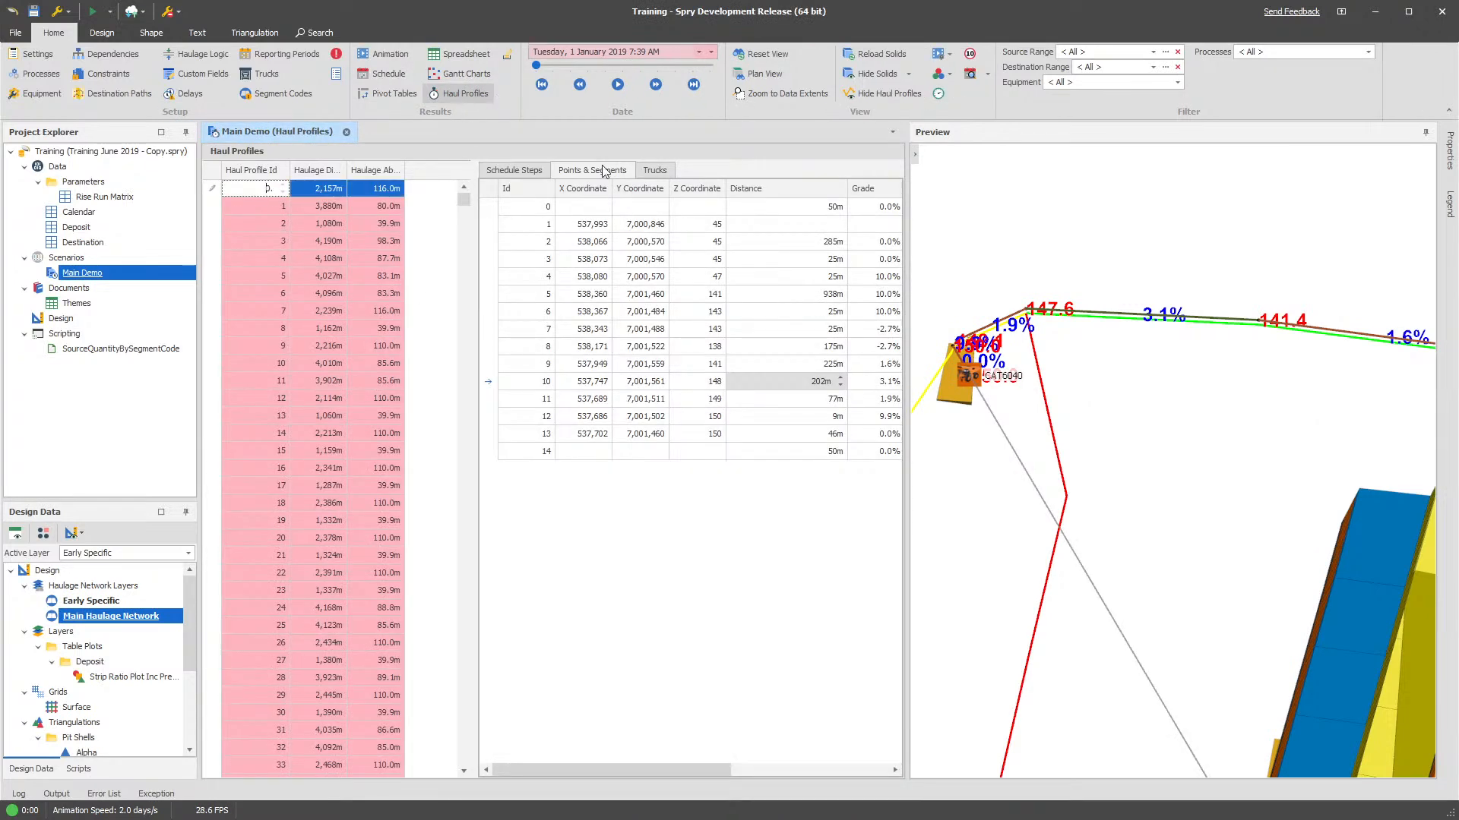
left_click(699, 381)
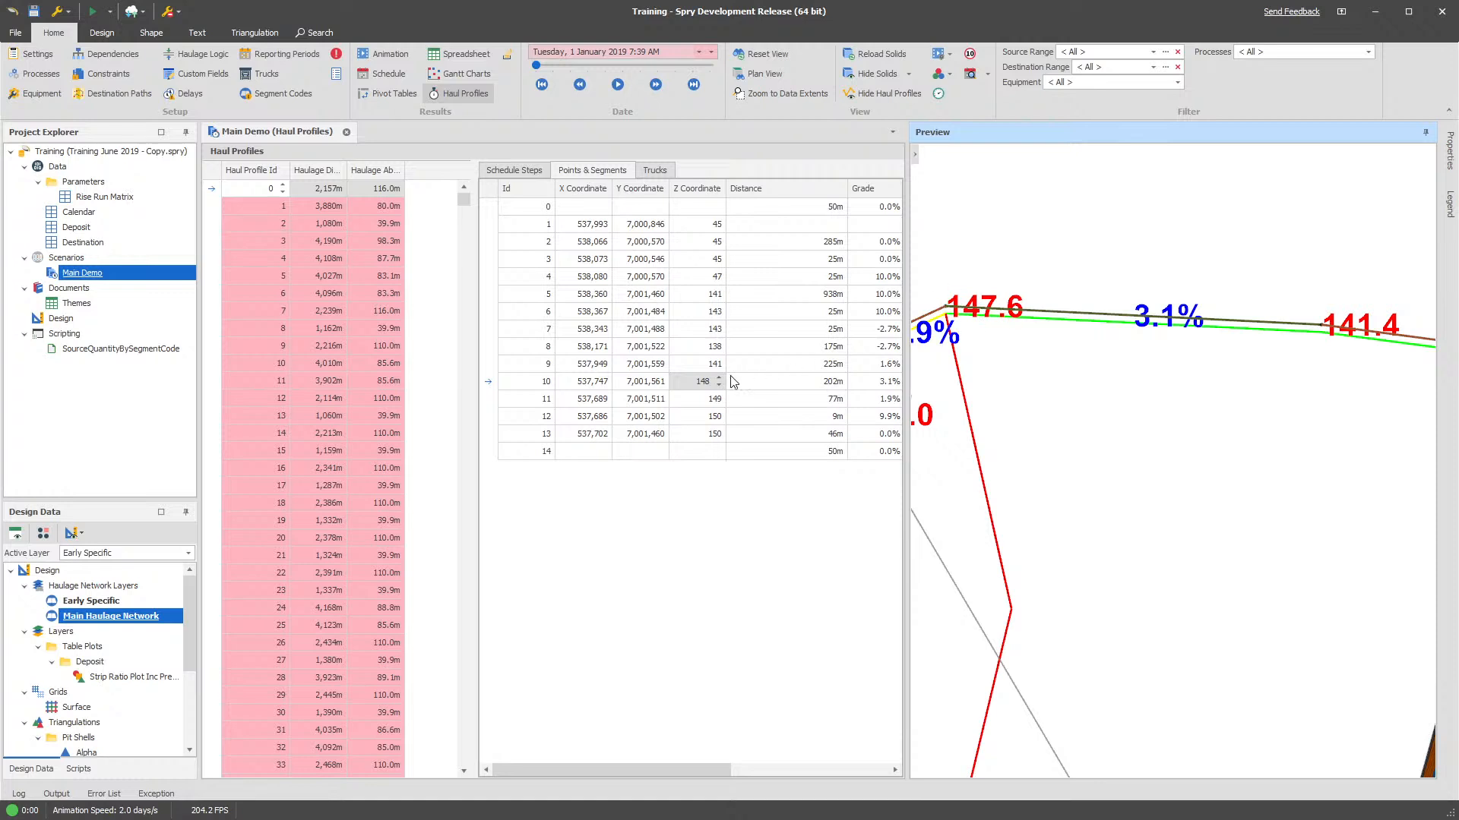
Copy the full-precision Distance value of segment 10
double_click(696, 382)
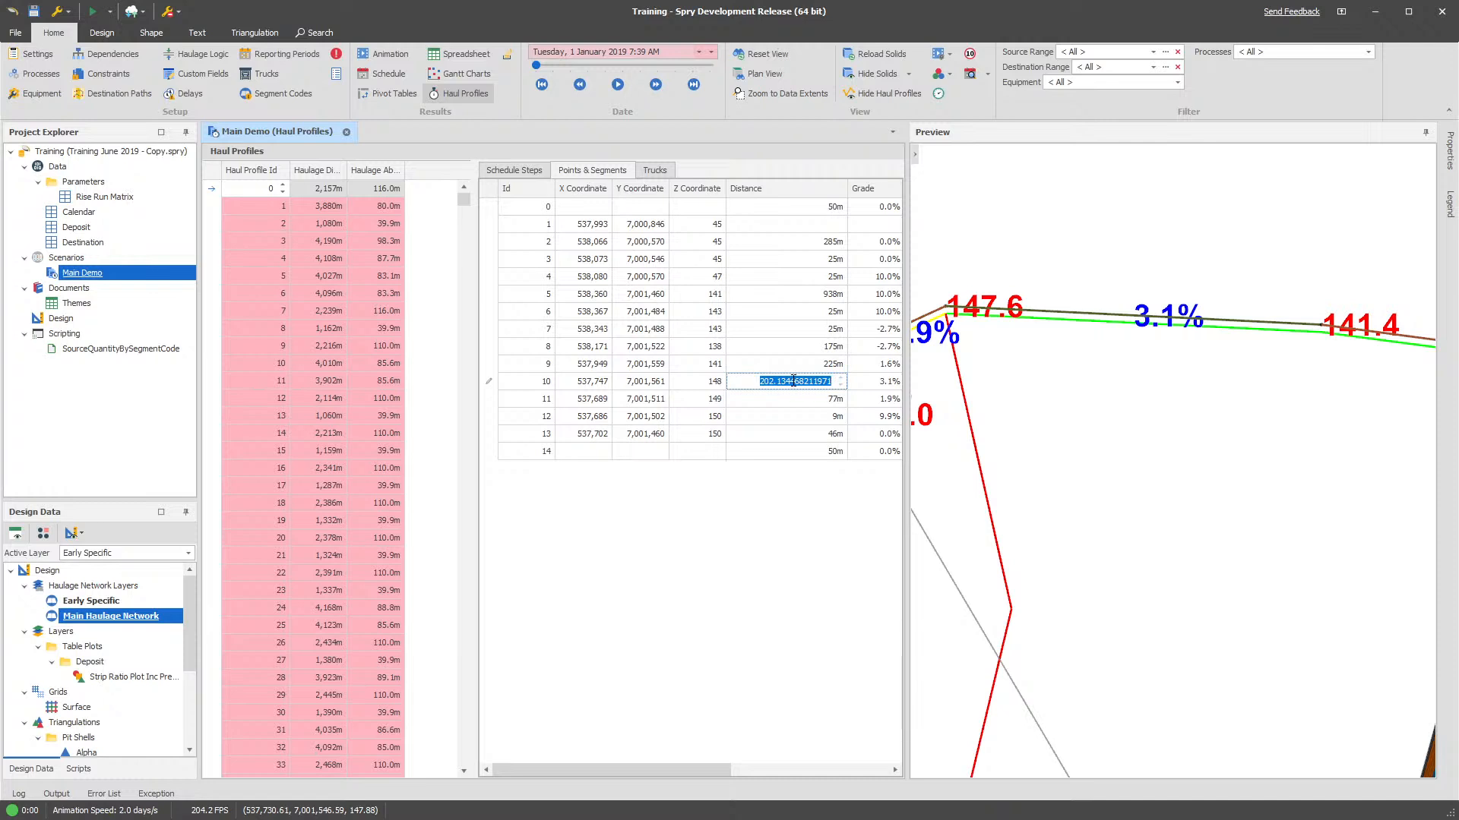
right_click(793, 381)
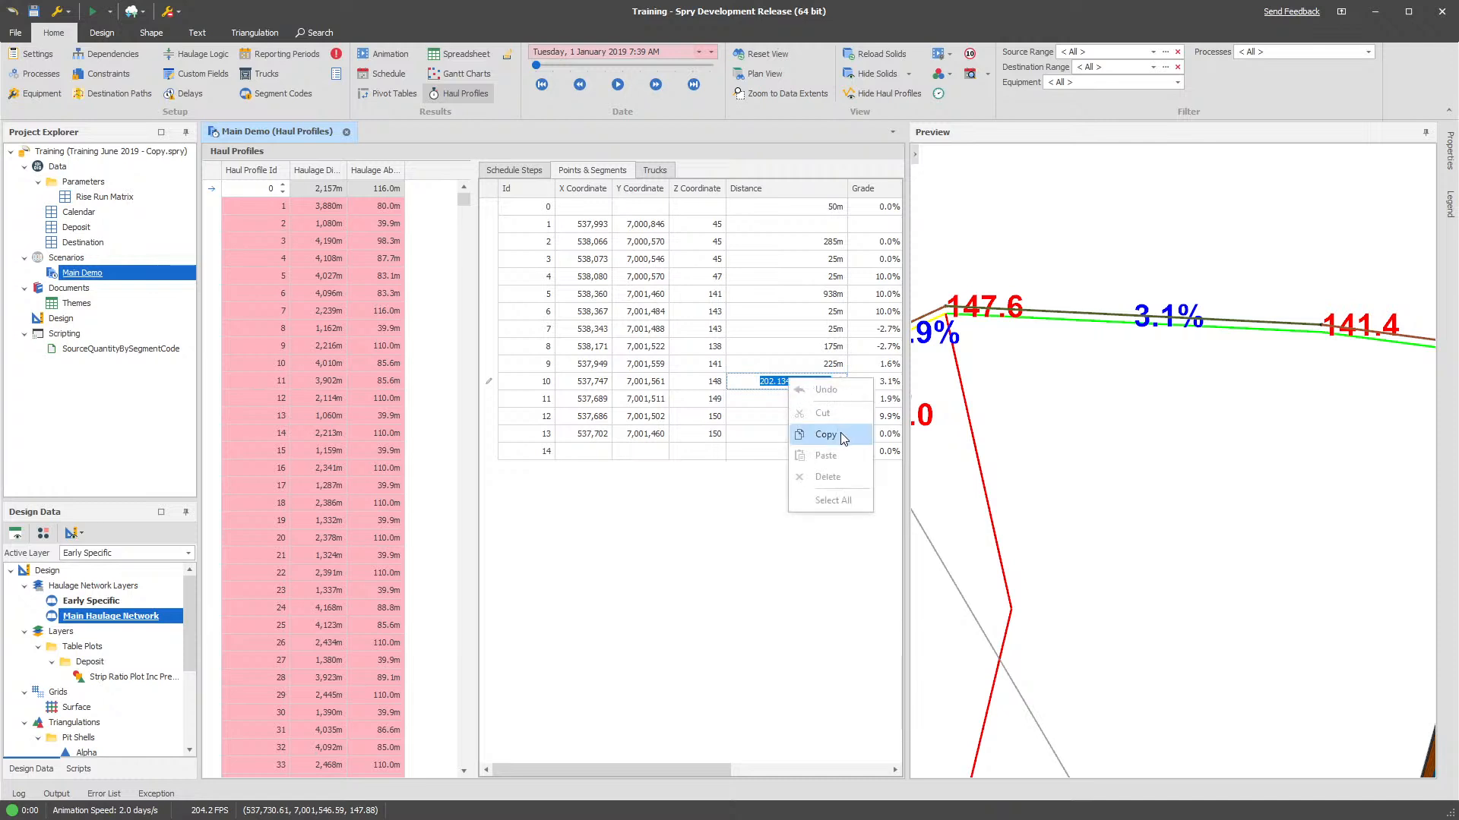
left_click(825, 433)
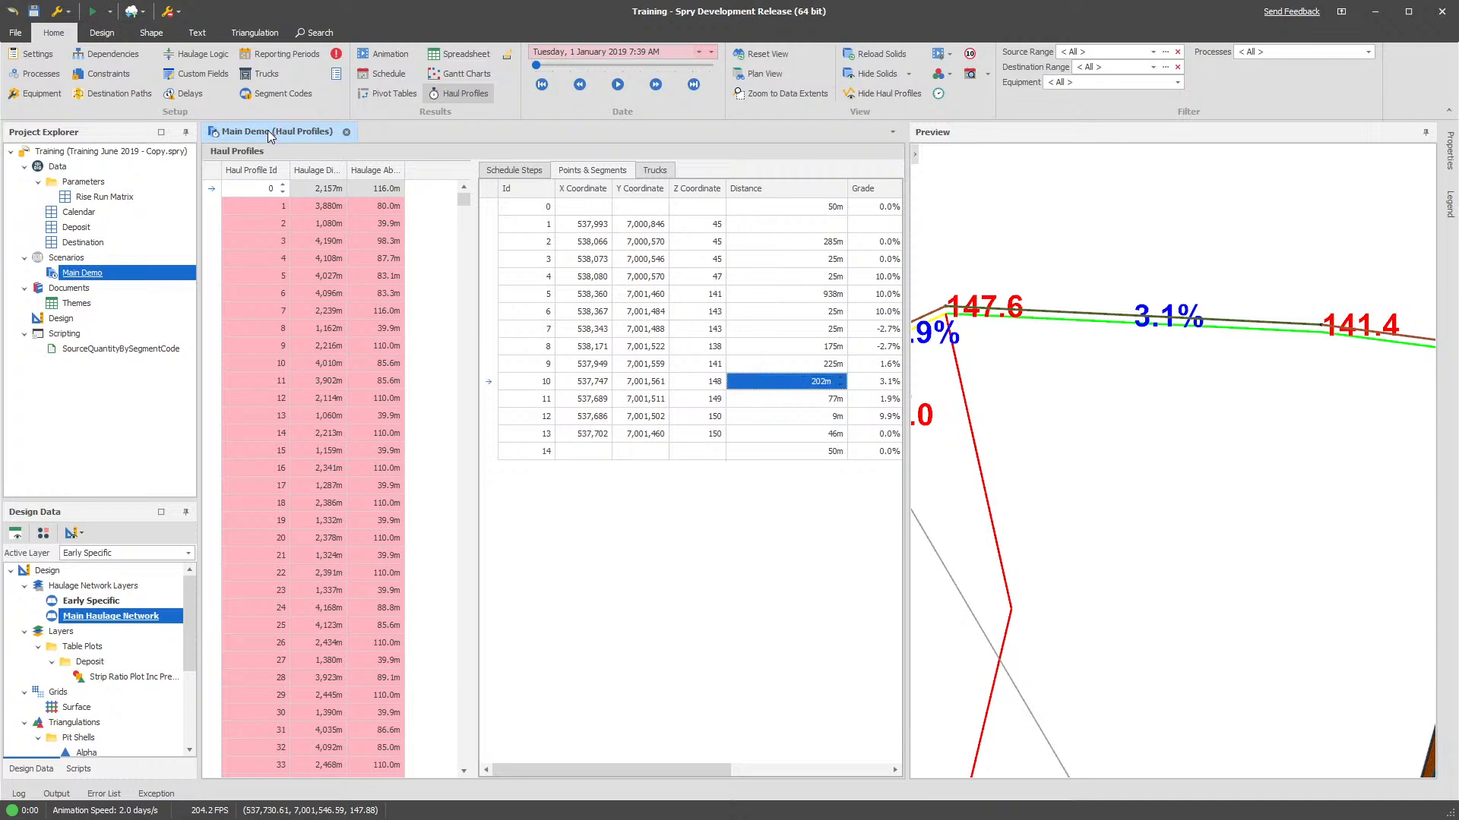
Select the Uses Segment custom field in the Custom Fields list
left_click(201, 72)
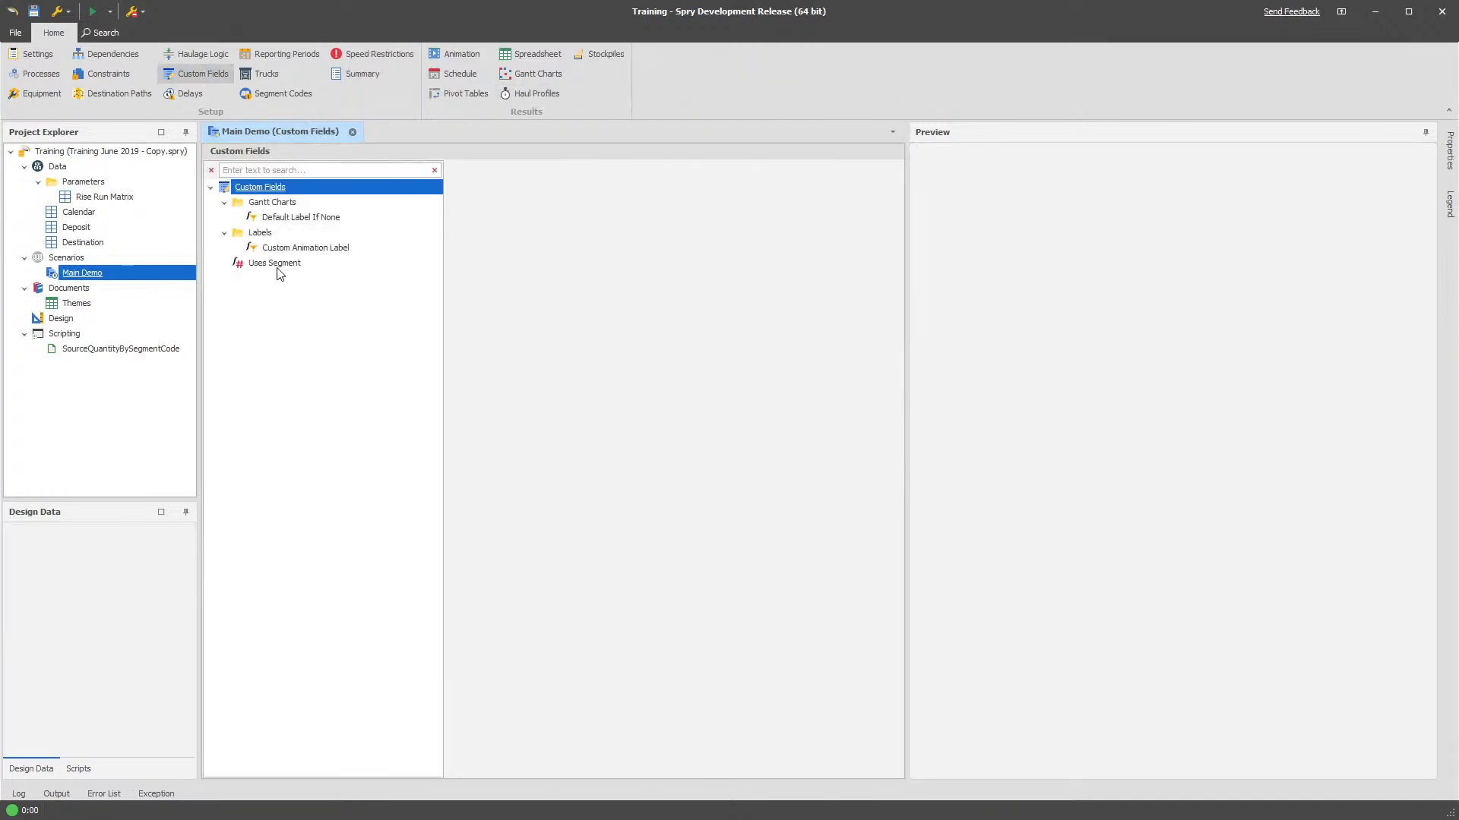
left_click(275, 263)
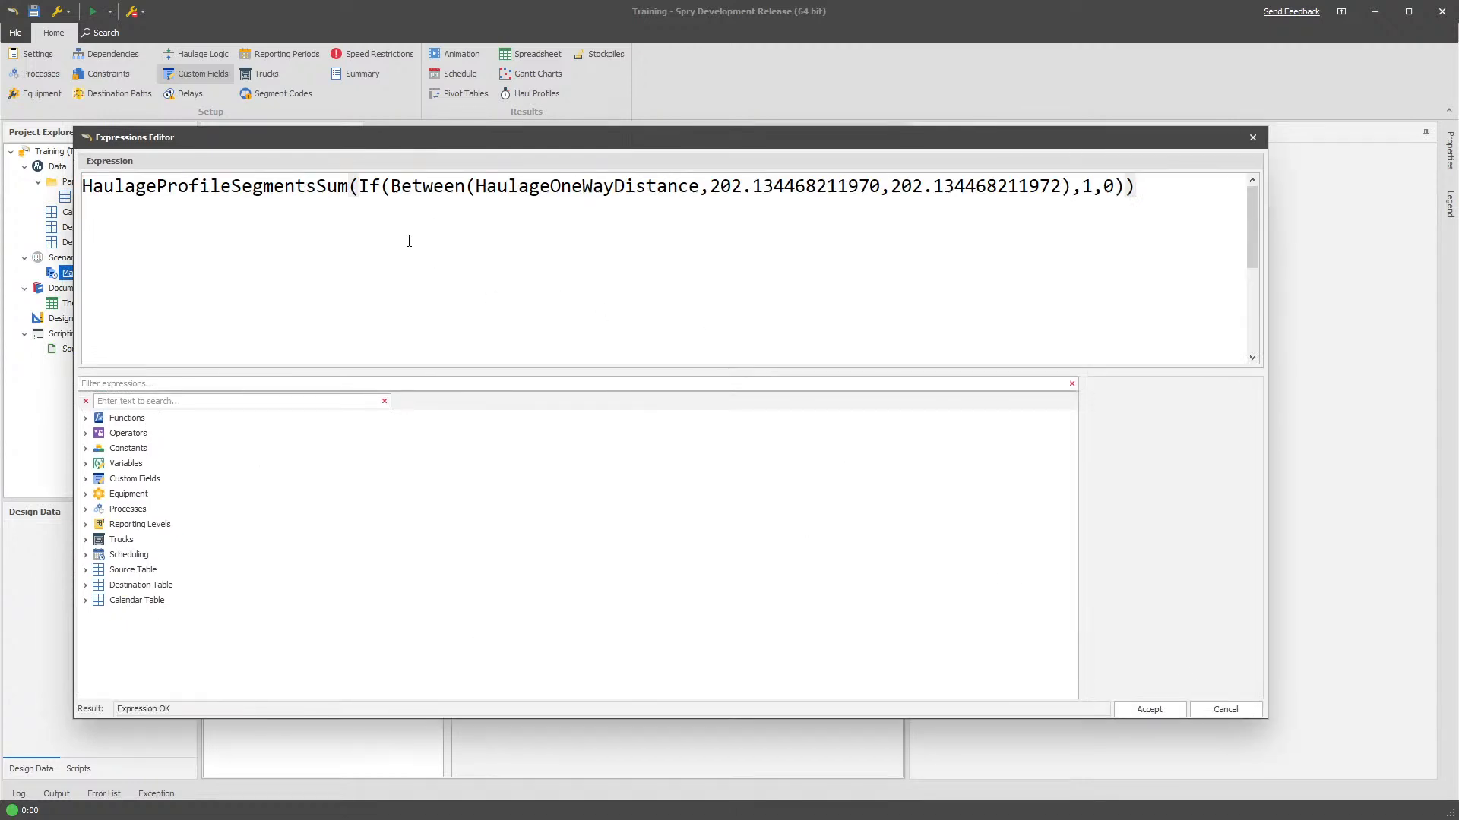
Filter the function list by 'haulage' to find HaulageProfileSegmentsSum
double_click(214, 185)
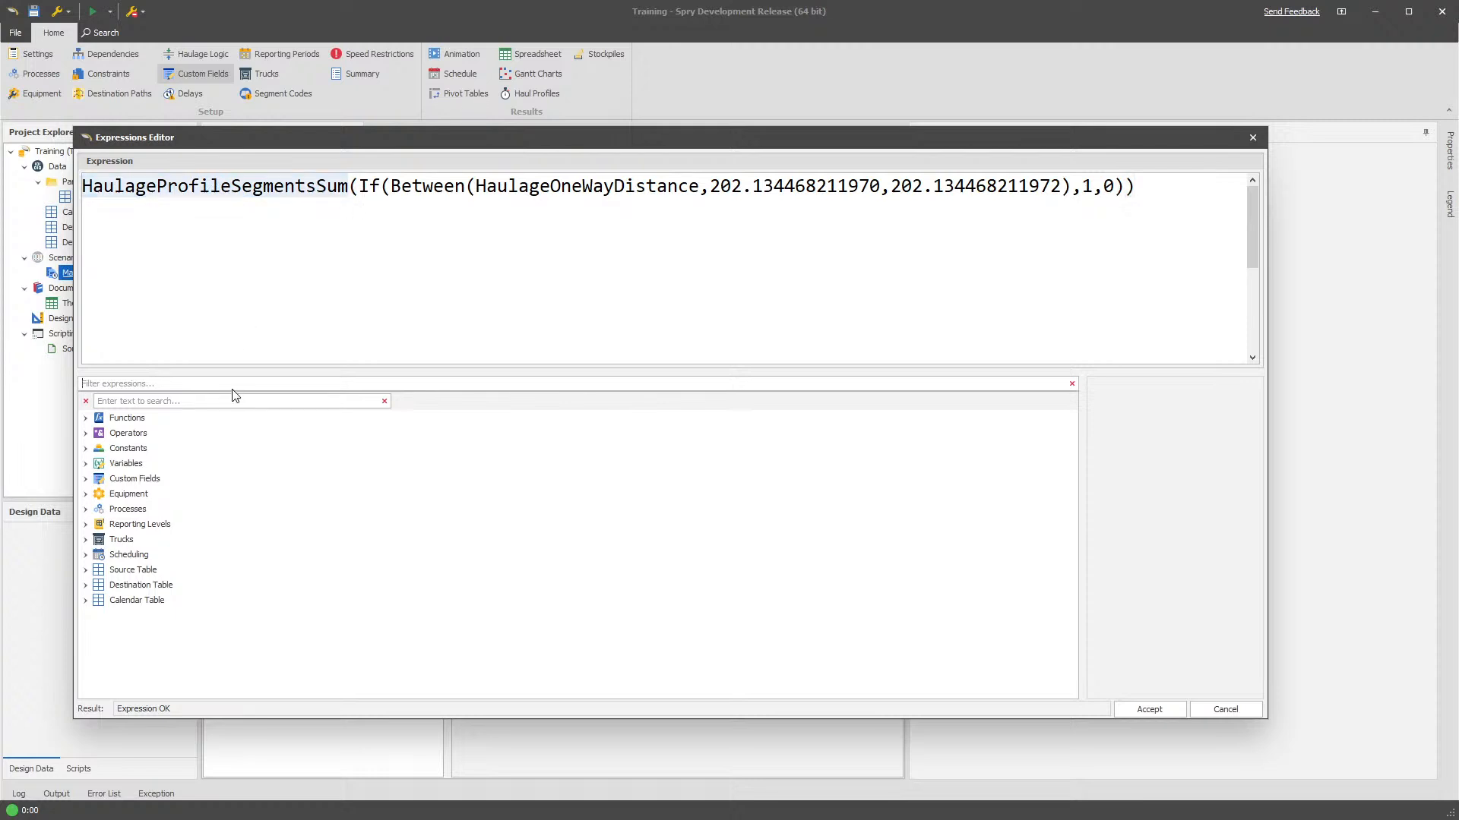
type("h")
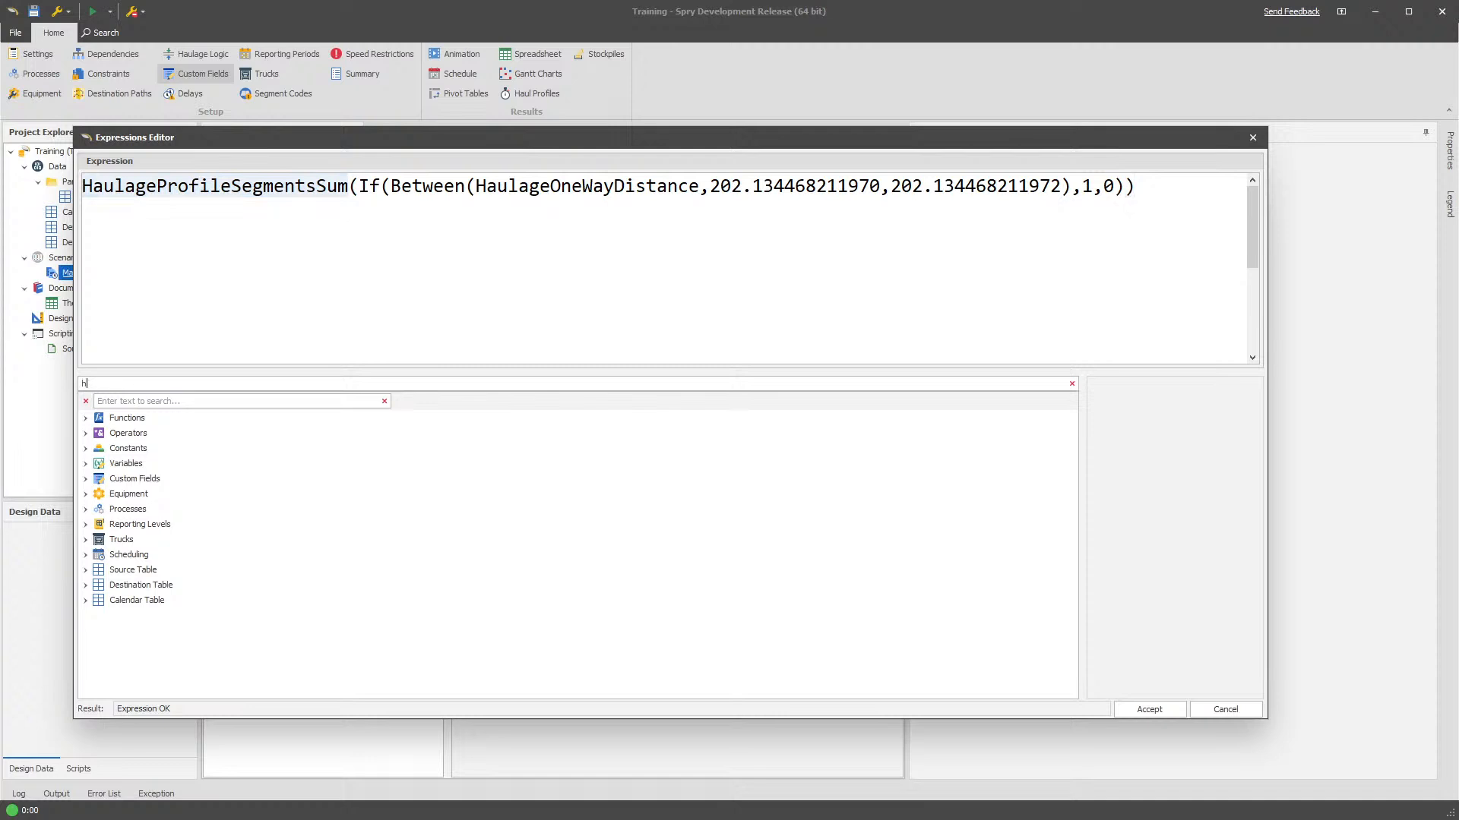
type("aulageprof")
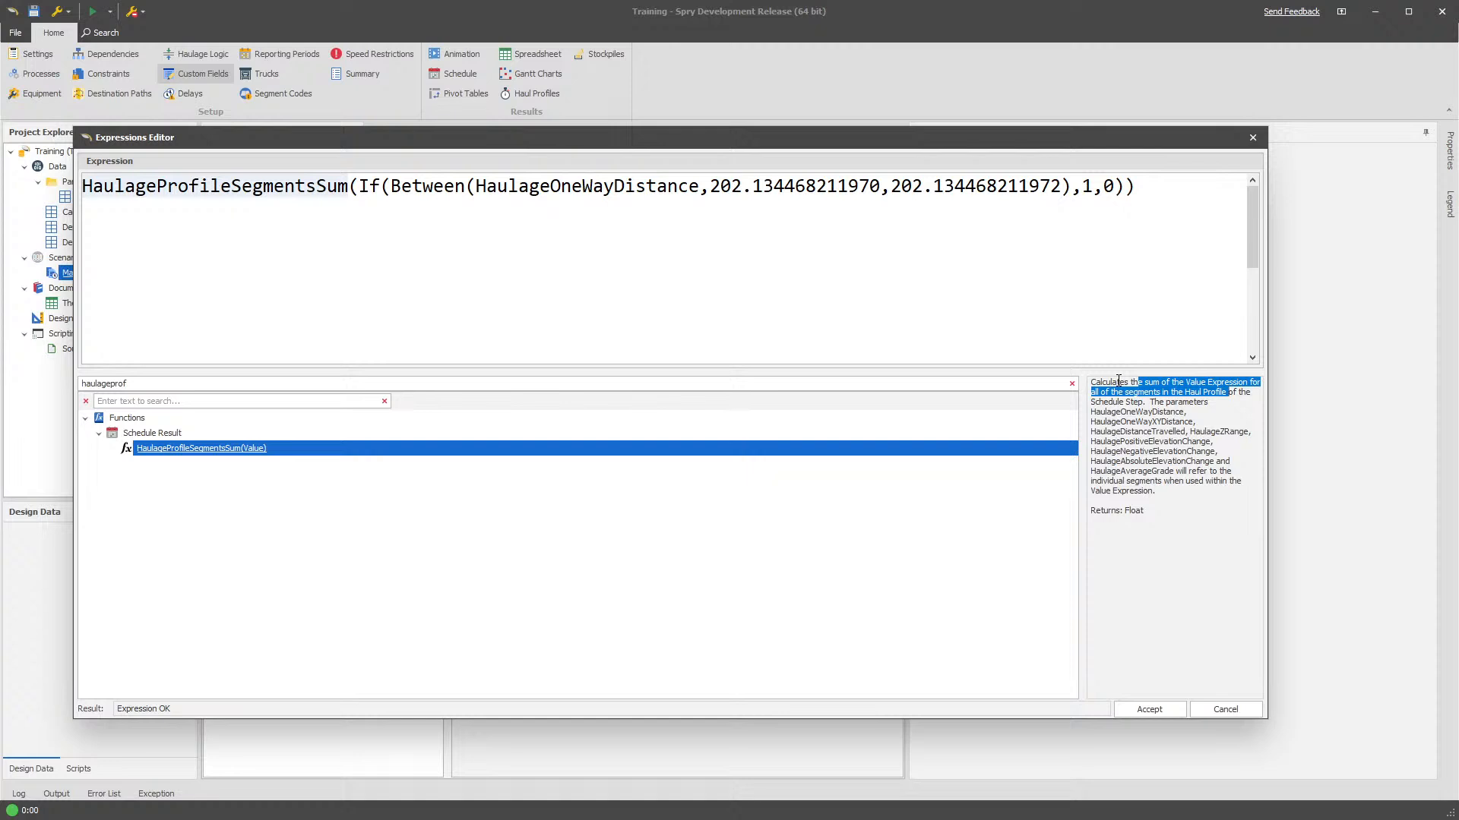
mouse_move(491, 148)
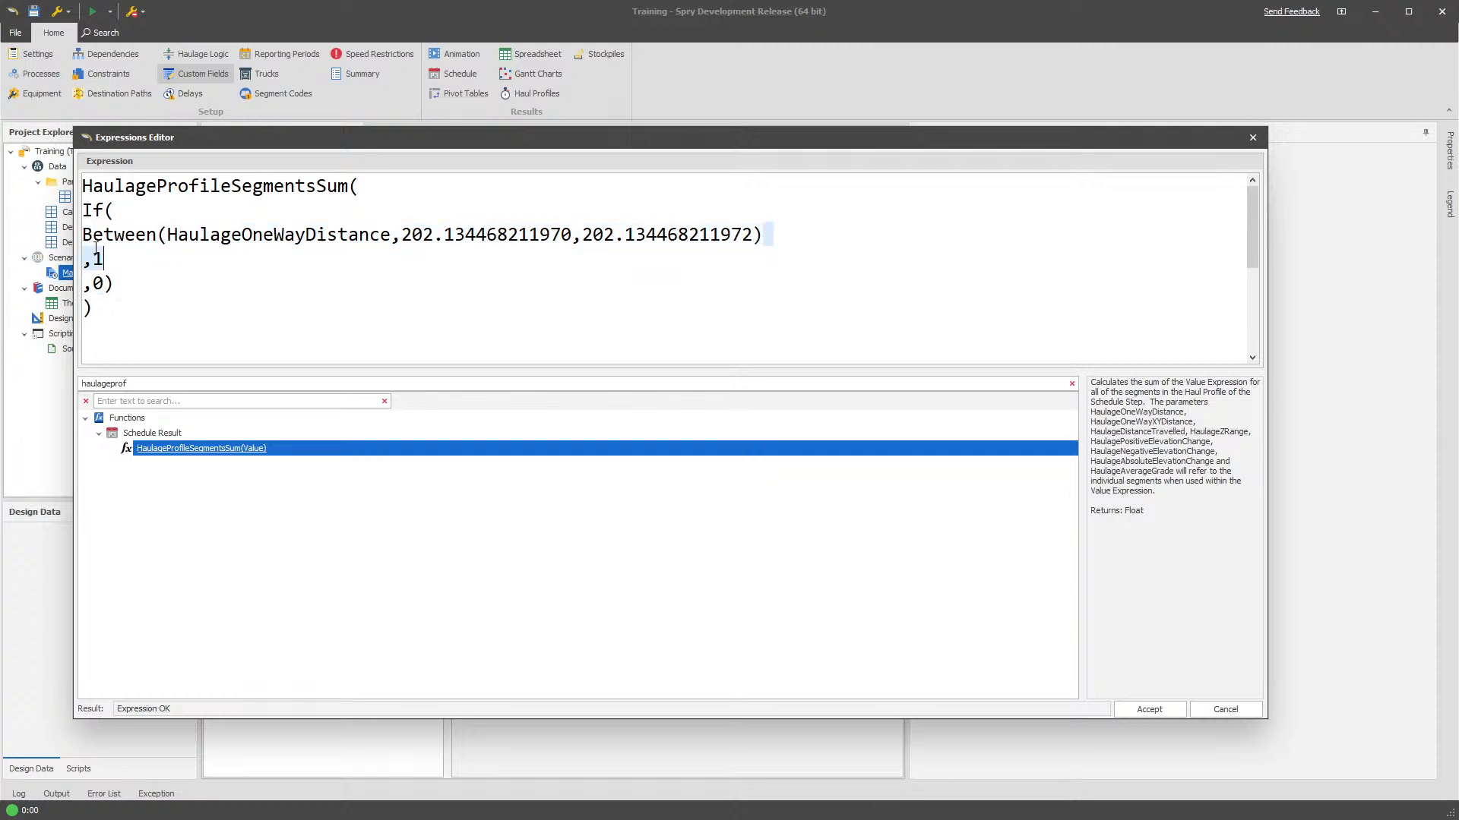
Paste the distance 202.134468211971 into the Between clause of the Uses Segment expression
type("202.134468211971")
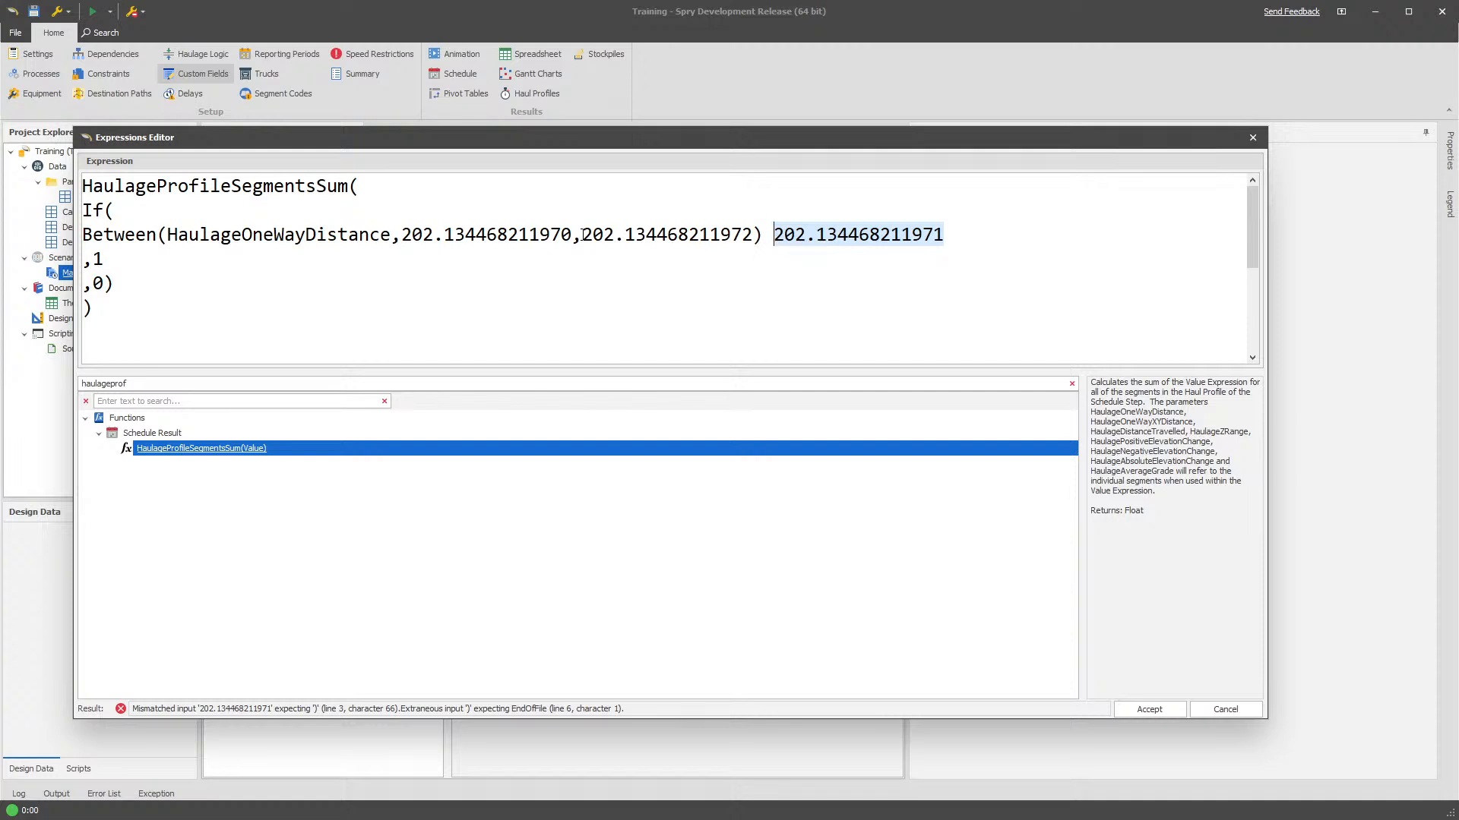
left_click(989, 234)
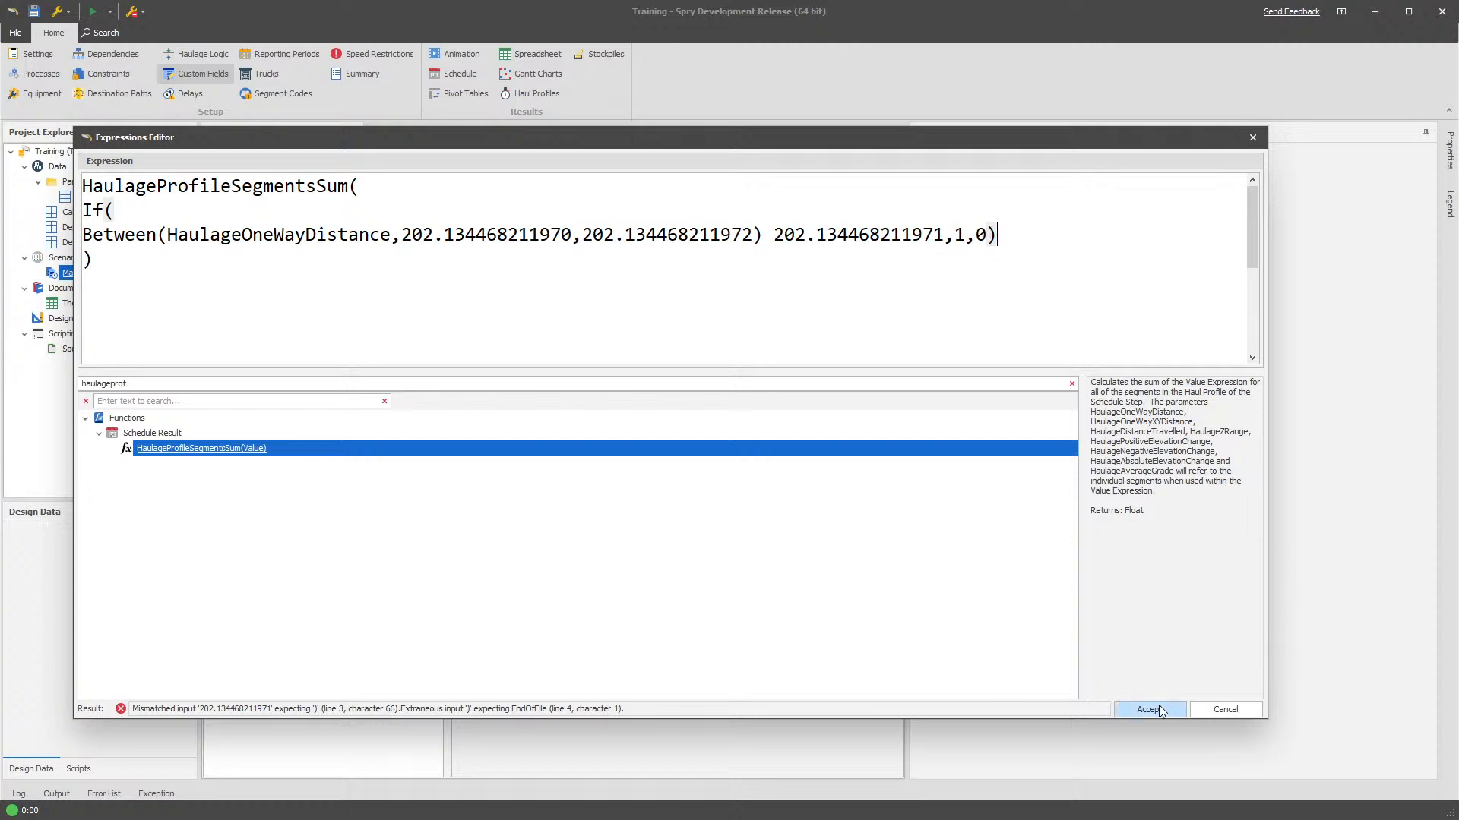
Accept the expression and select the stray distance number inline to correct it
left_click(1150, 709)
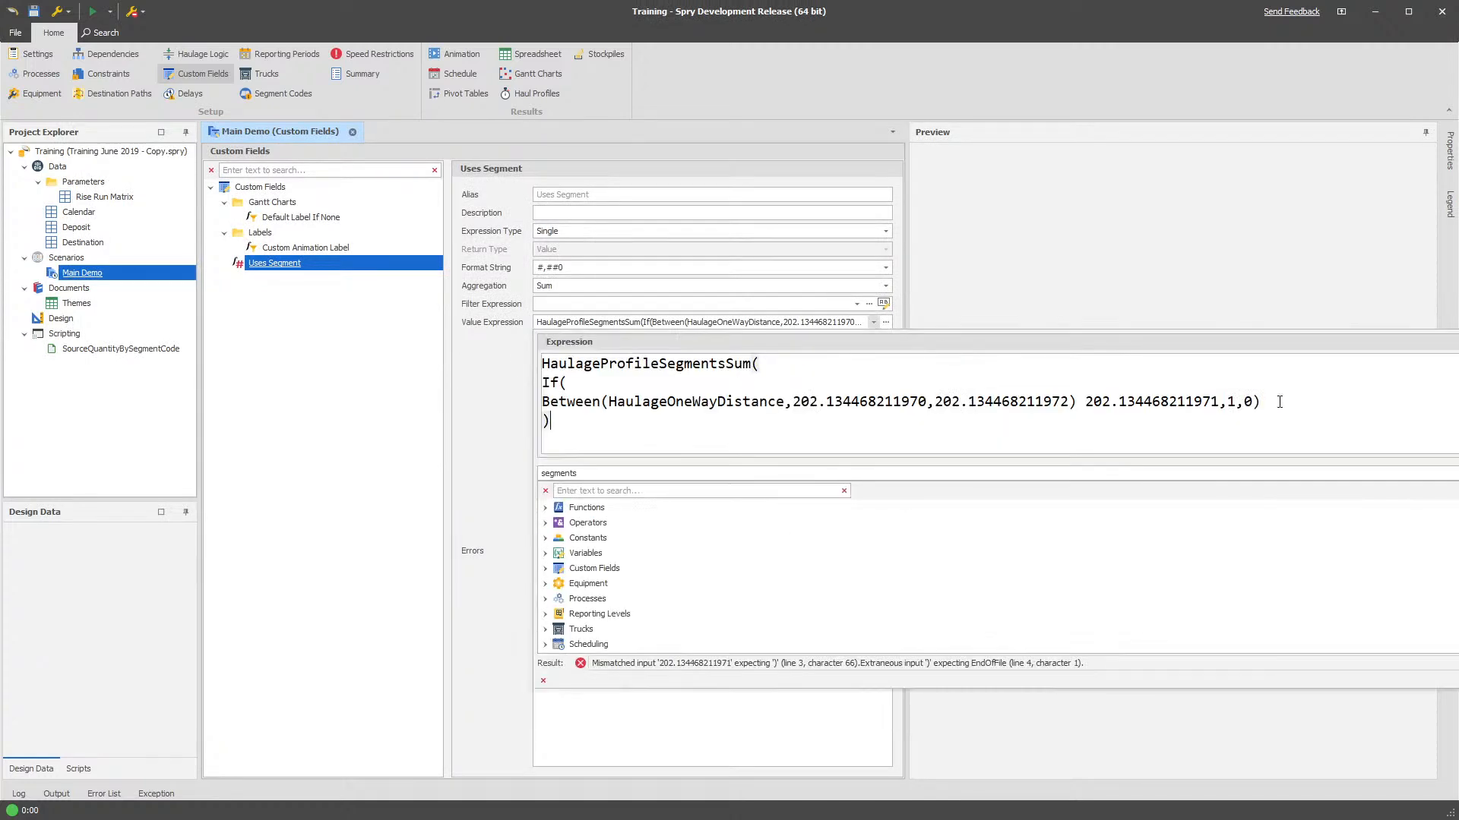
double_click(1168, 401)
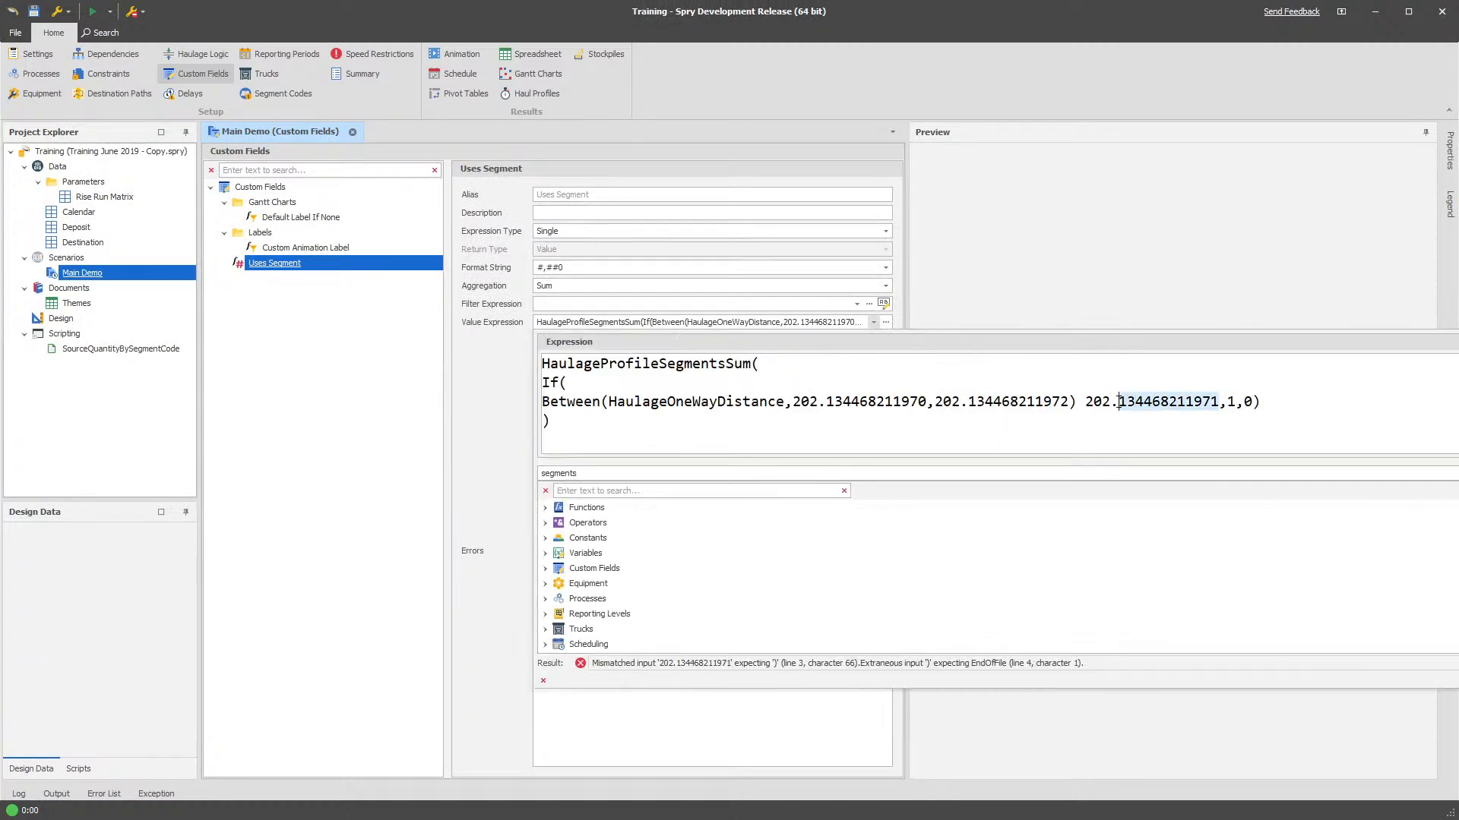
double_click(1144, 401)
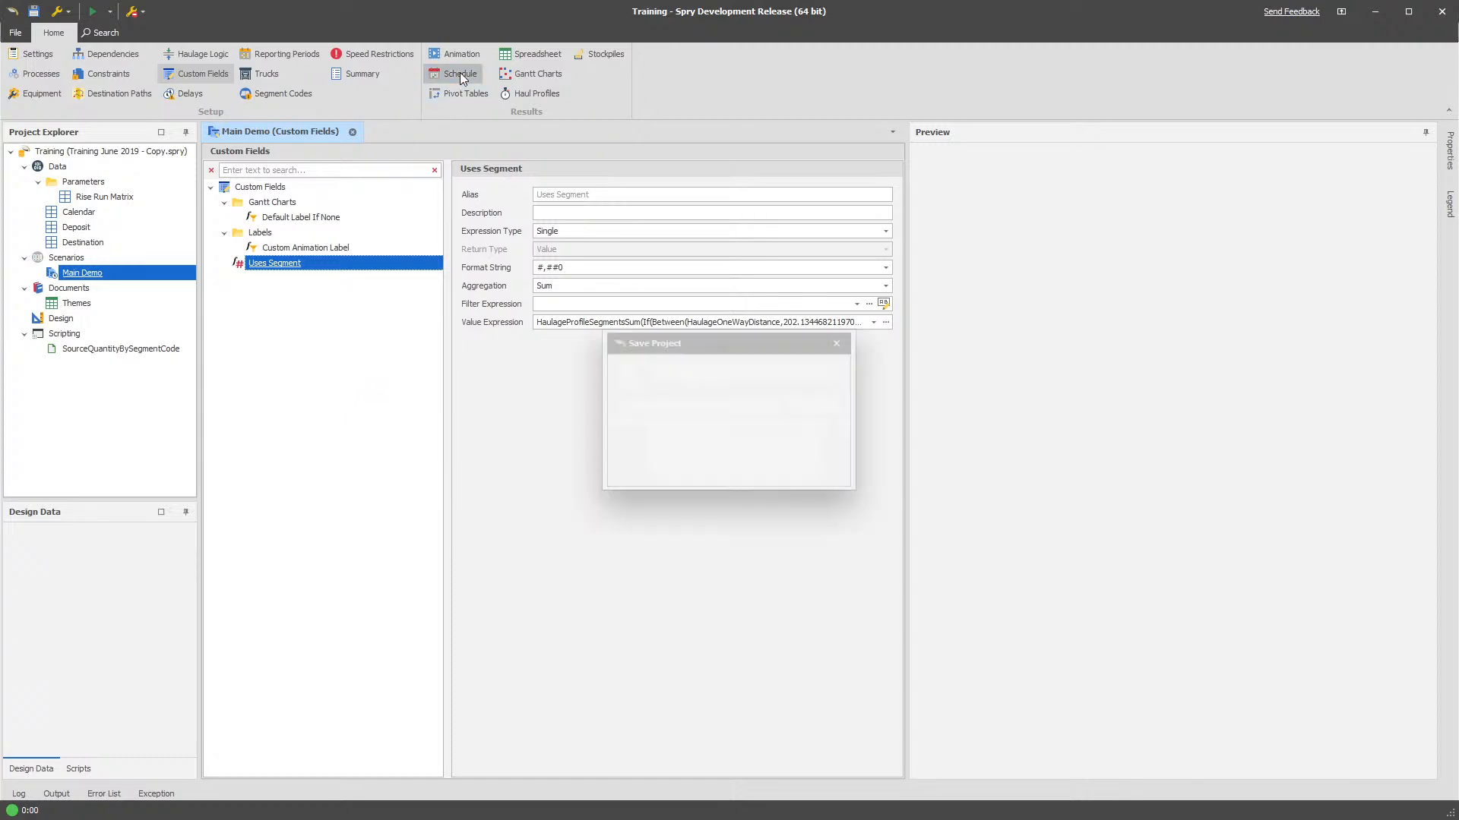
Inspect Uses Segment values on schedule rows, then return to Custom Fields for a new field
left_click(459, 73)
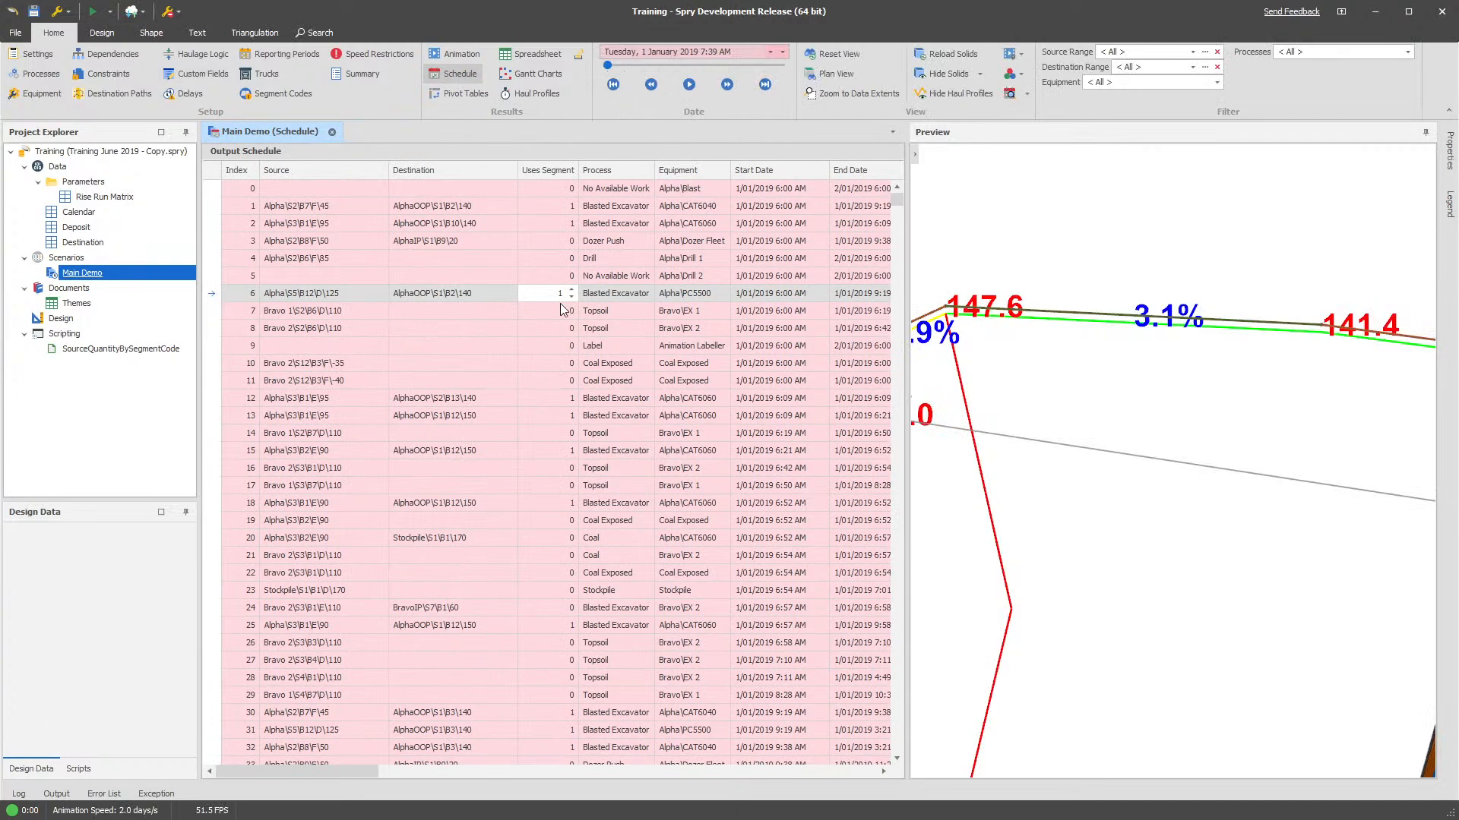
left_click(570, 170)
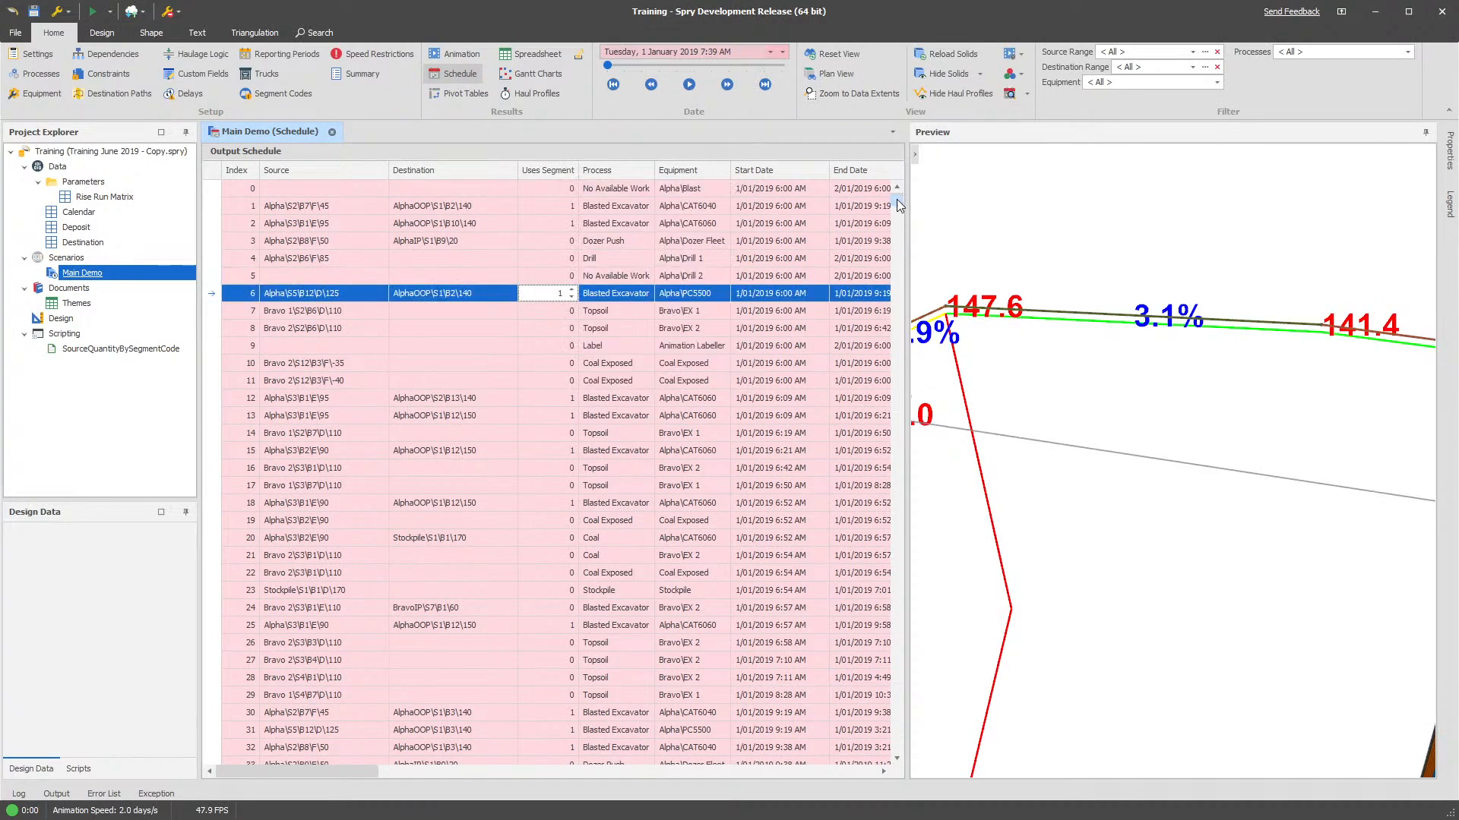
scroll("down", 3)
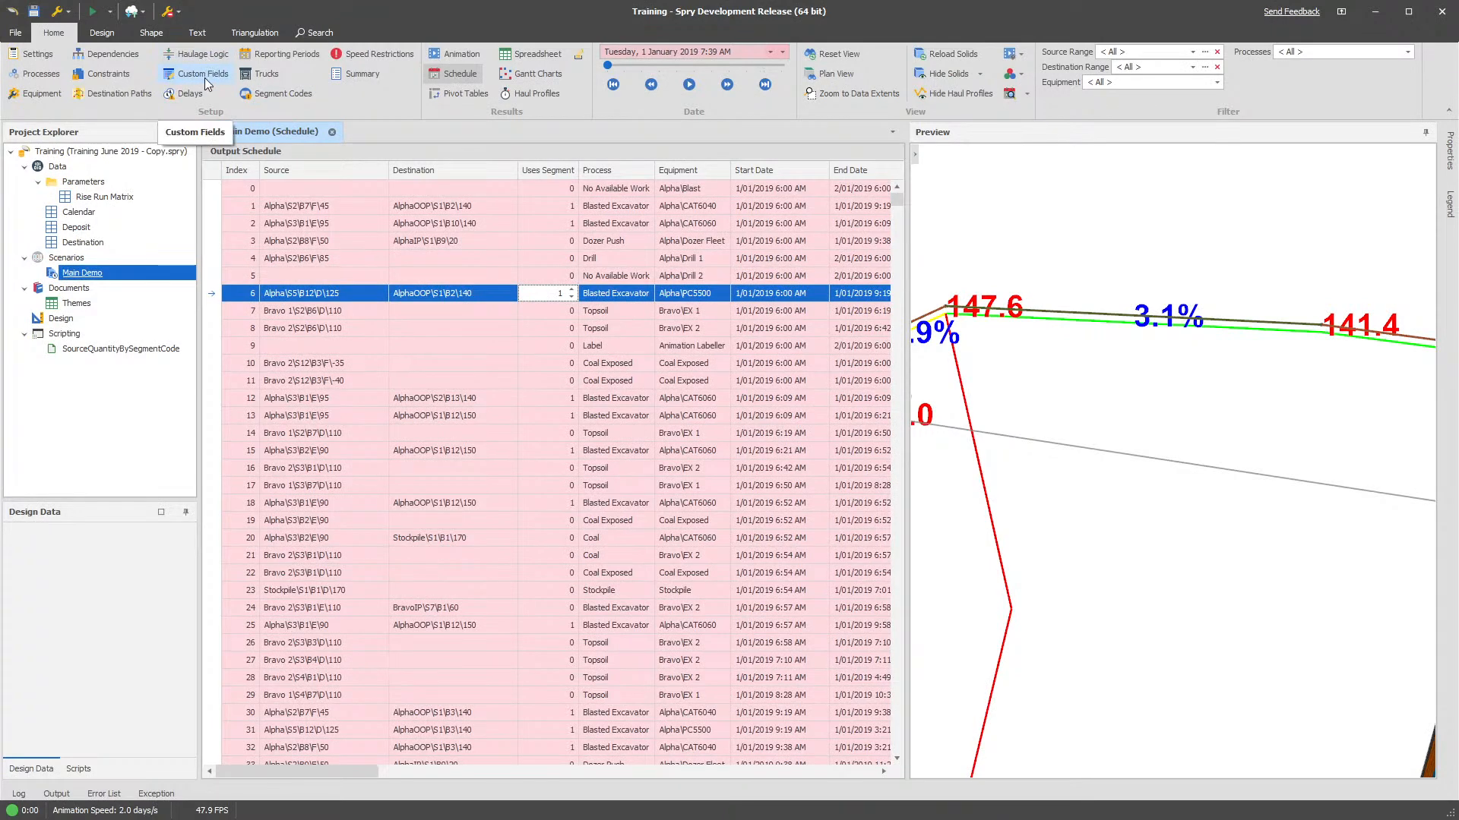
mouse_move(396, 123)
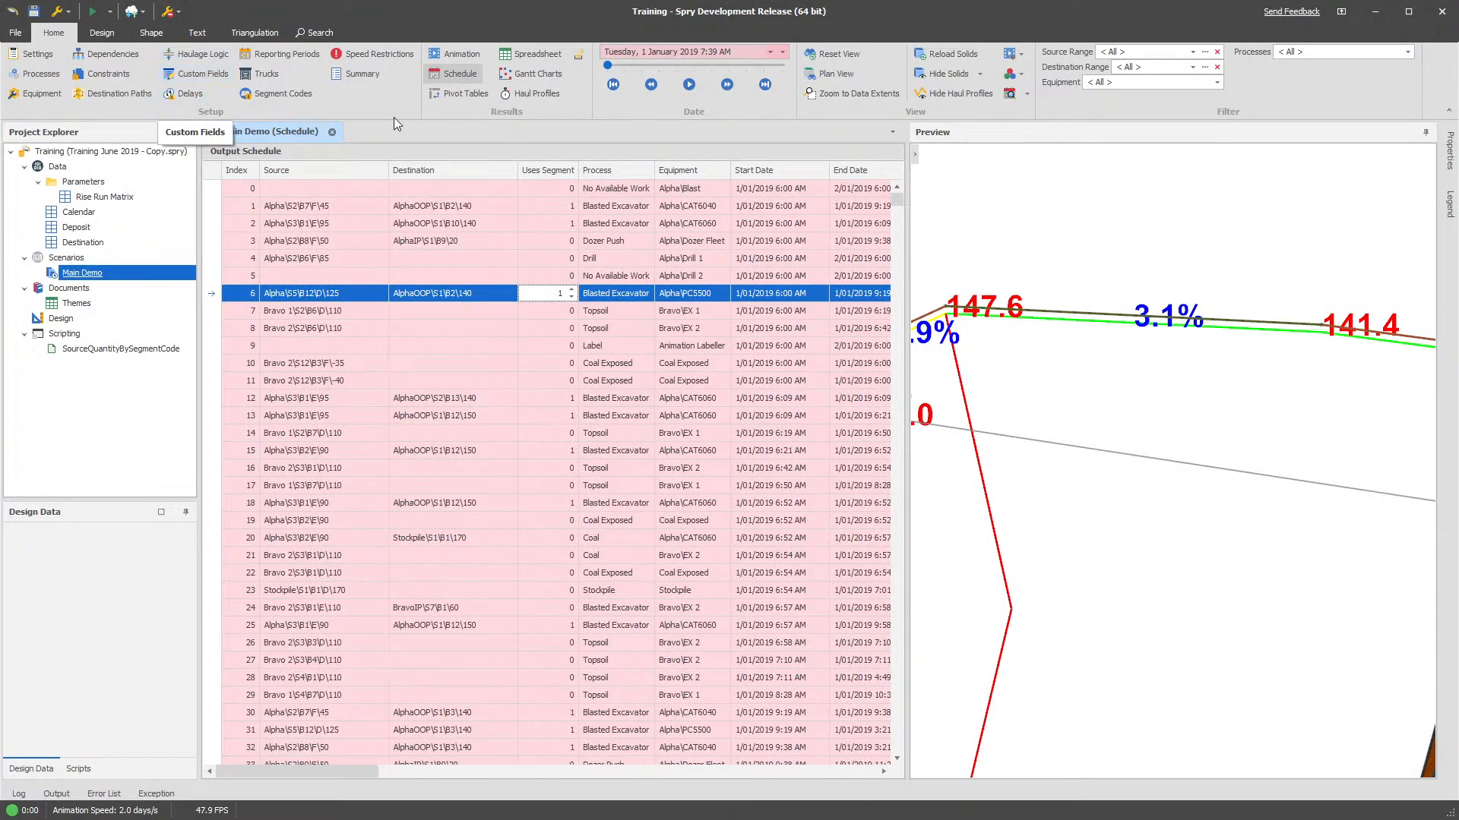
left_click(200, 73)
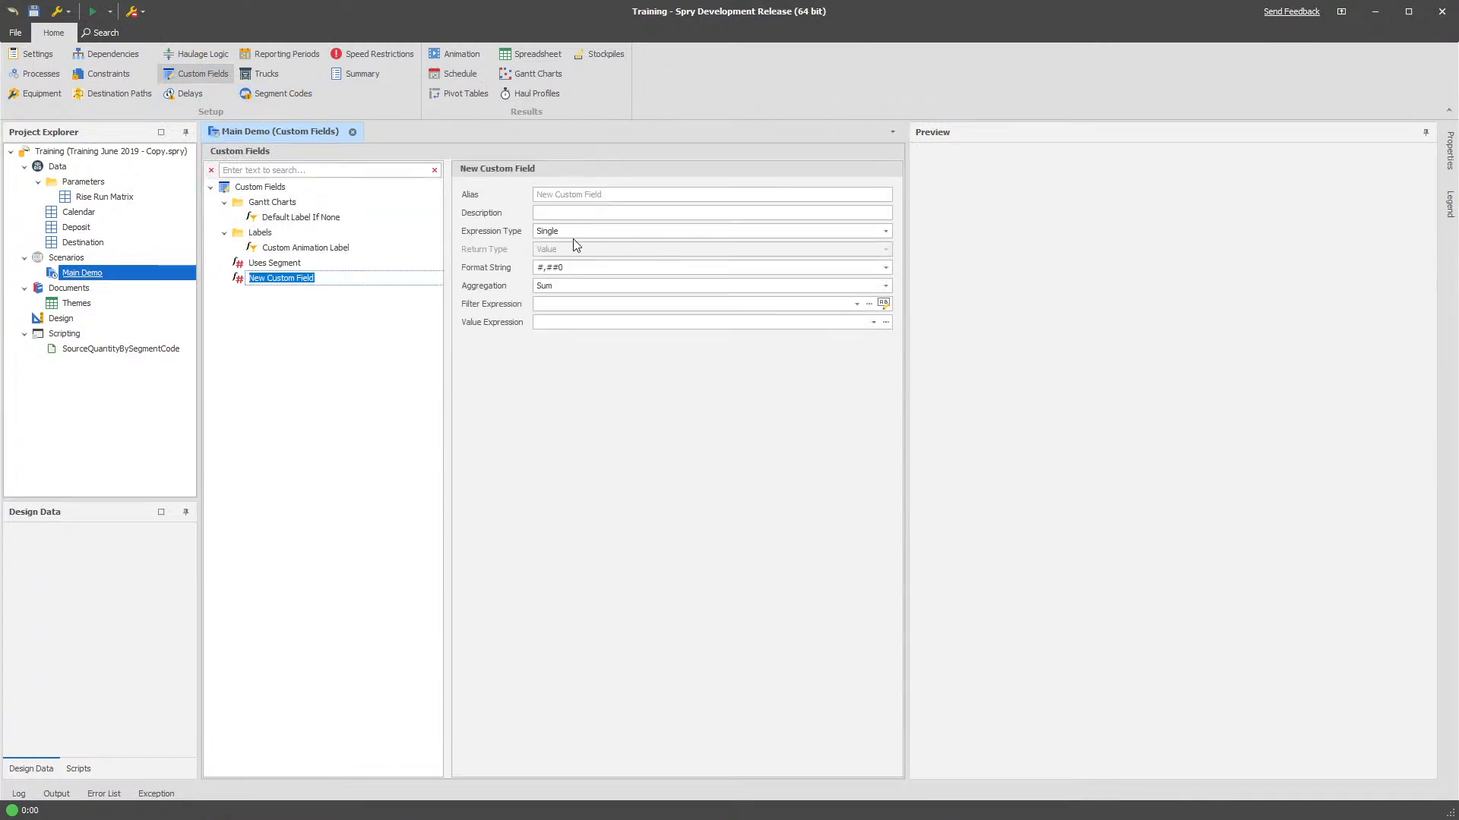
Name the new field 'Volume Over Segment' with a Source Quantity value expression and regenerate the schedule
type("Volume Over Segment")
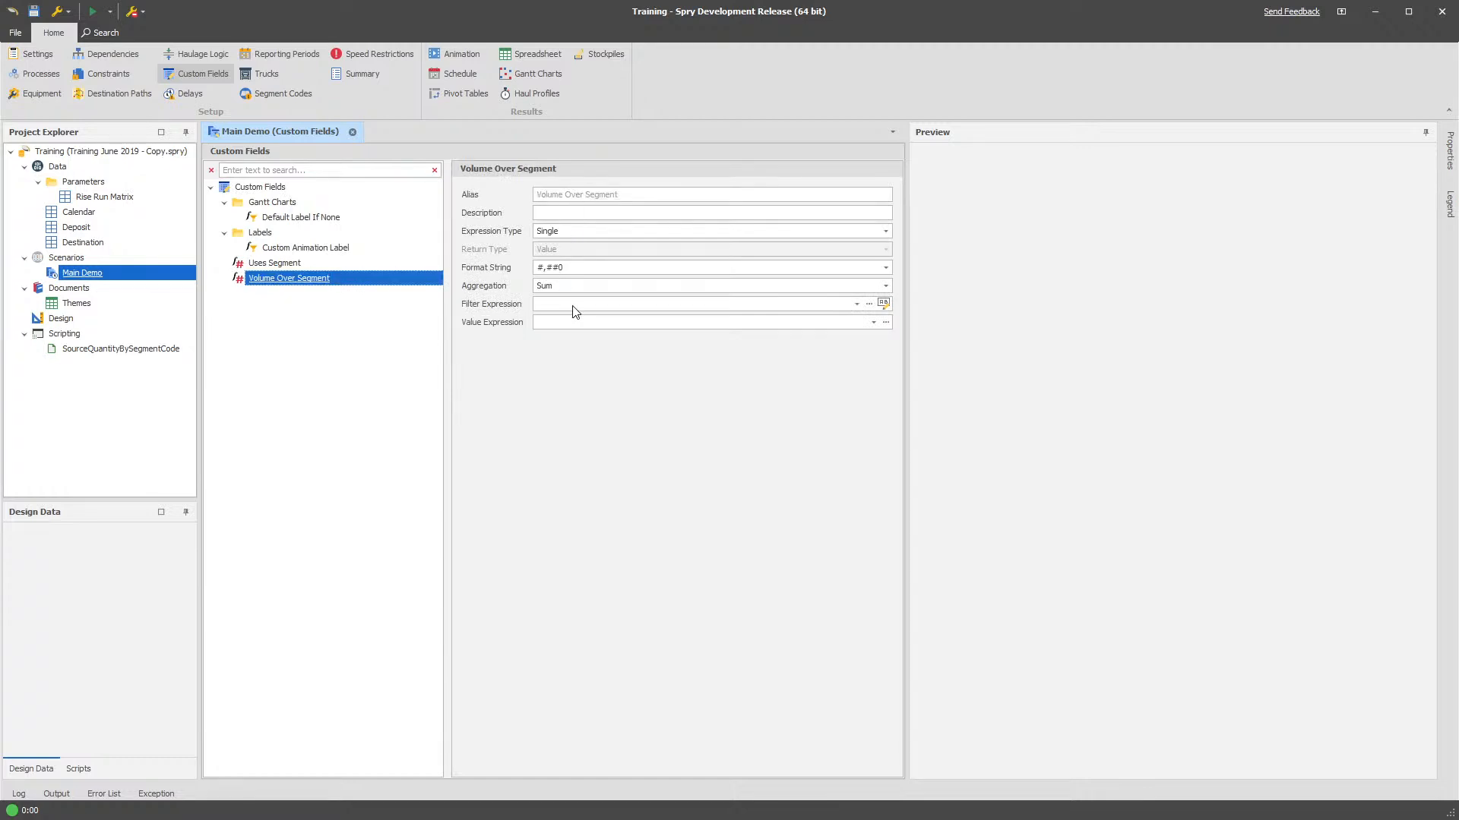
type("Sourc")
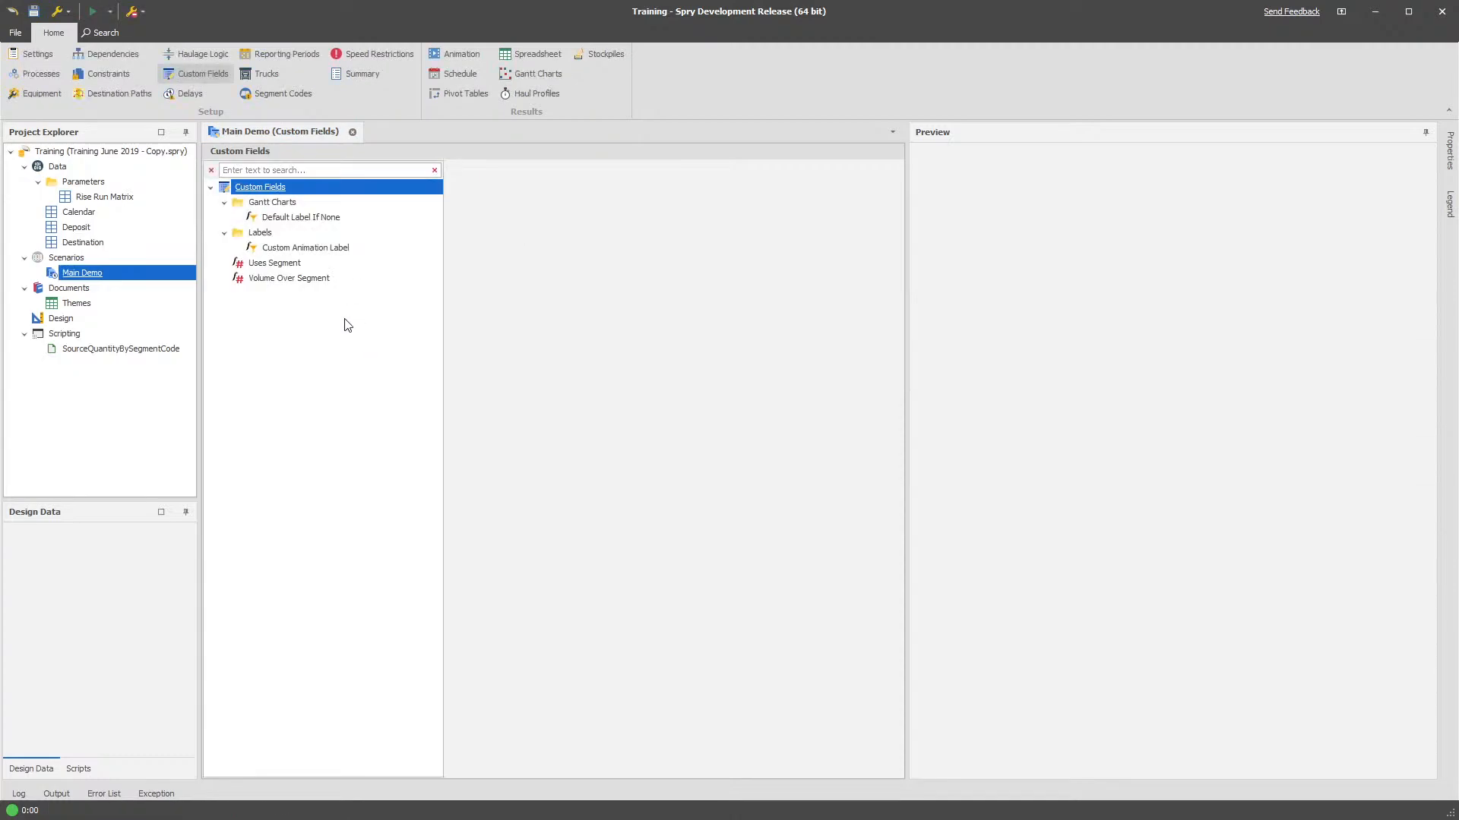
mouse_move(454, 73)
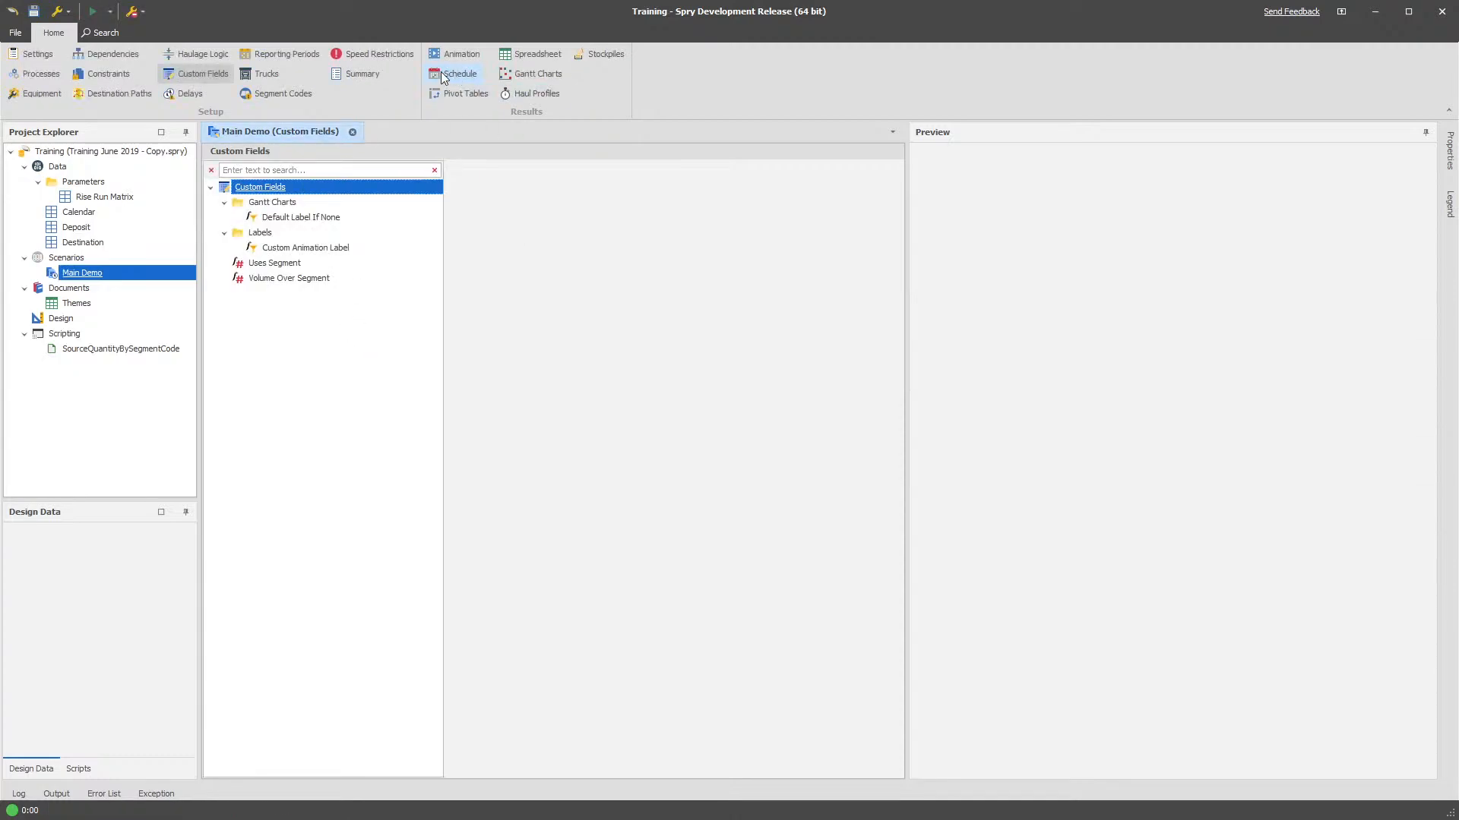
left_click(459, 73)
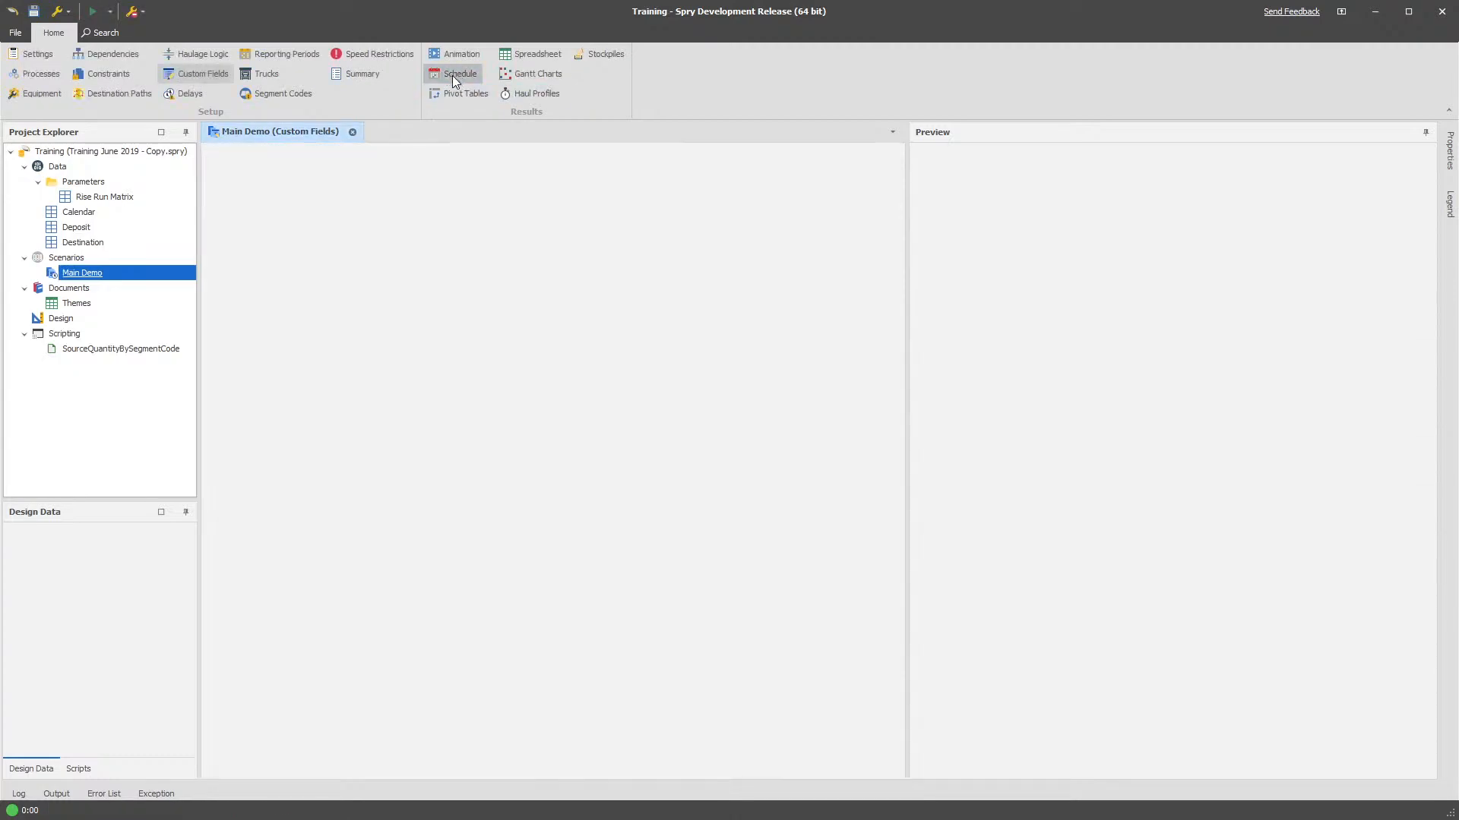
Go from the output schedule to Pivot Tables to report Volume Over Segment
left_click(459, 73)
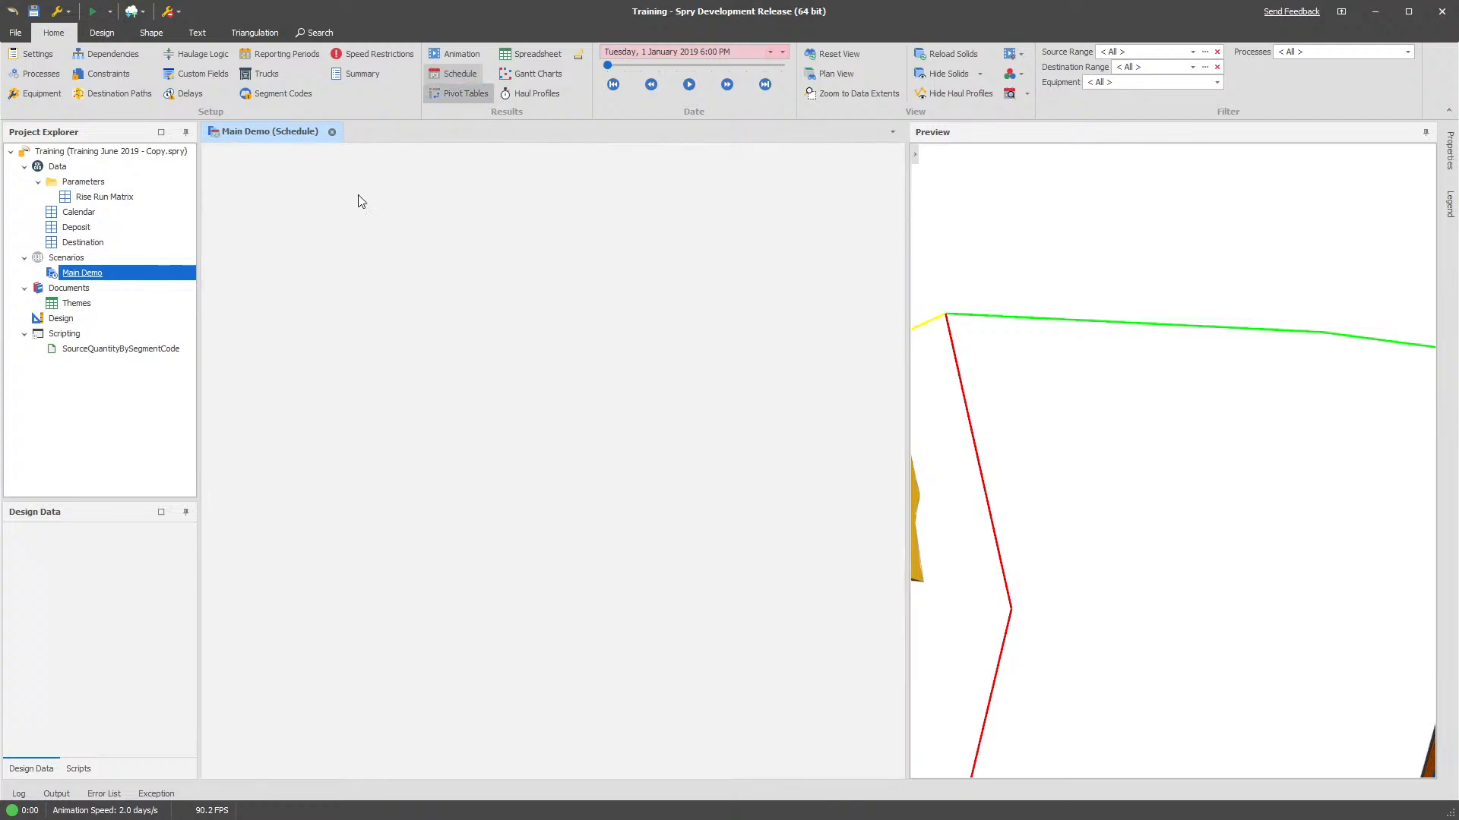
left_click(465, 93)
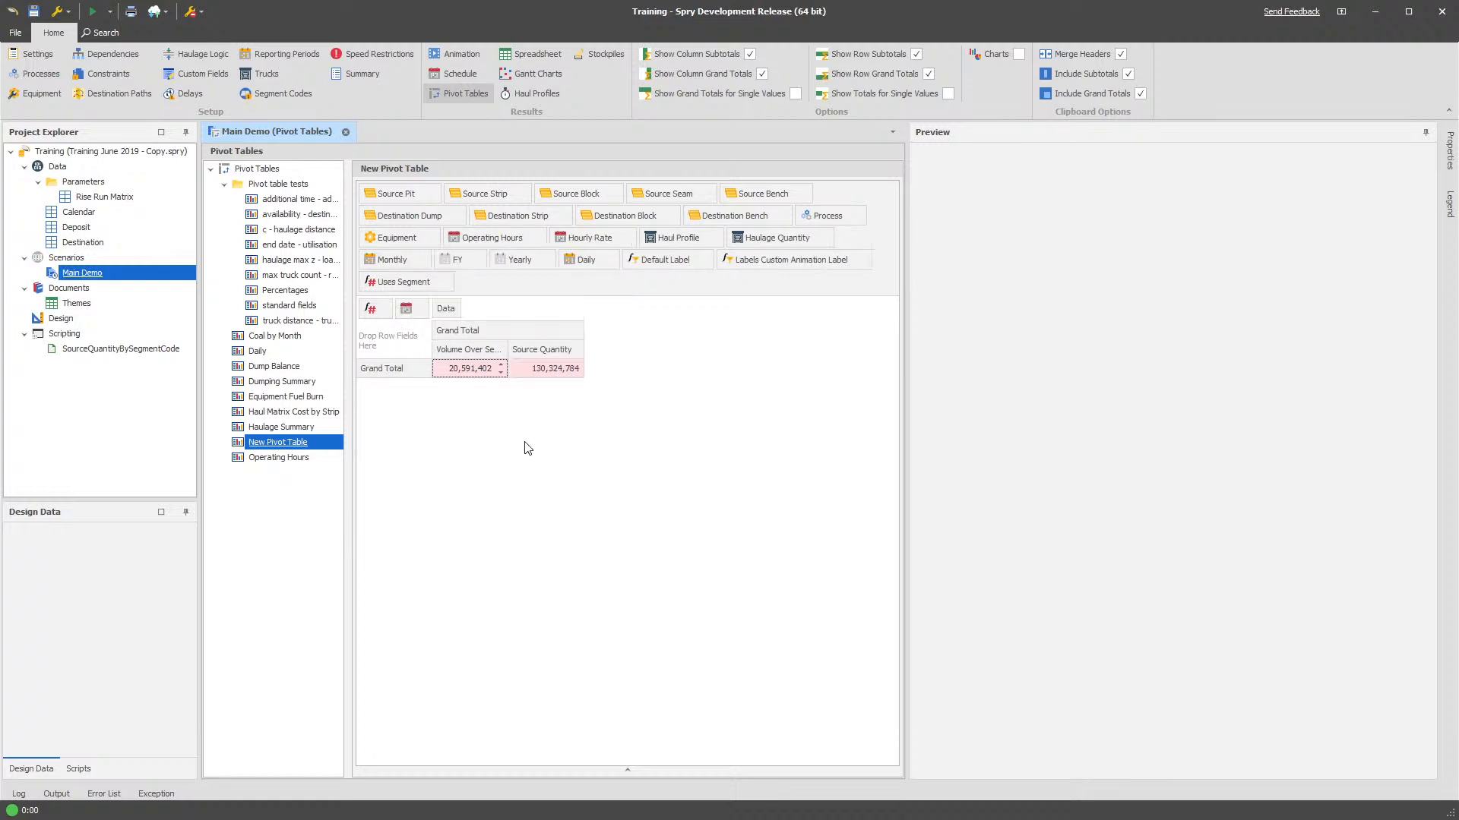
mouse_move(503, 388)
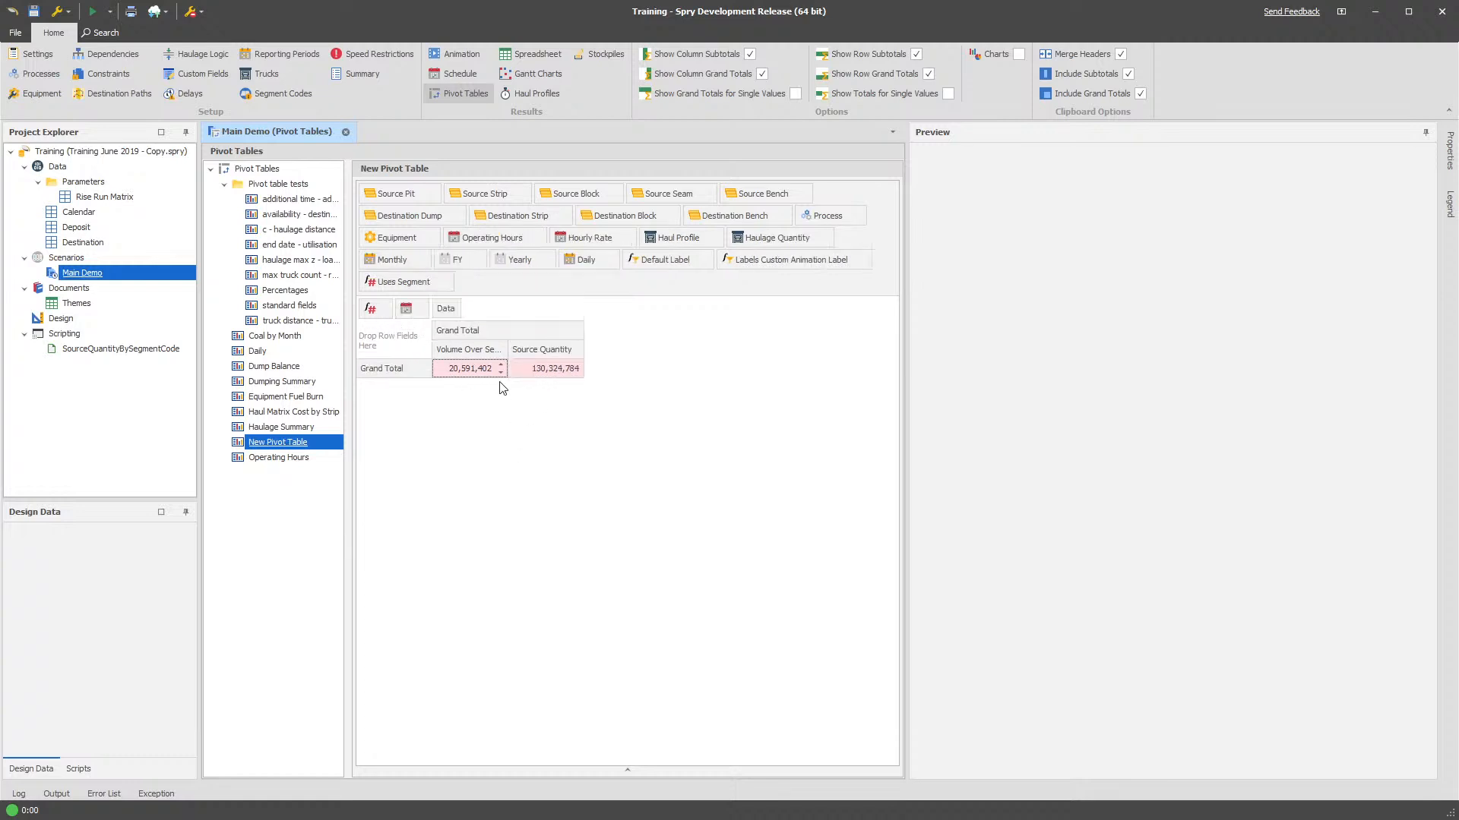